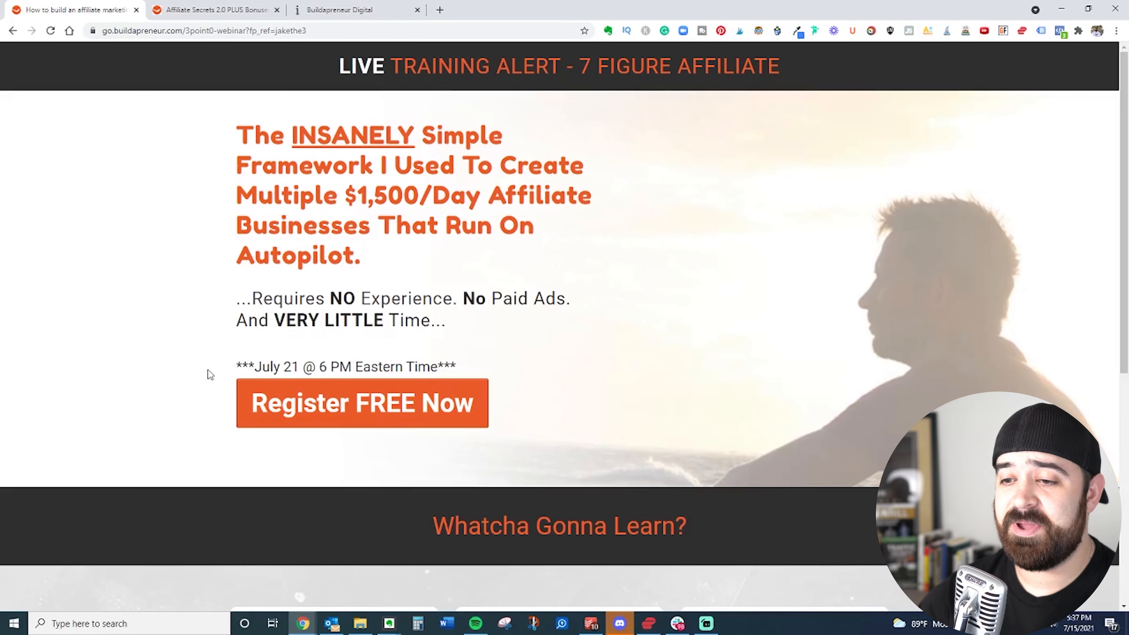
# Highlight the webinar date/time line and the three secrets text on the webinar page.
pyautogui.moveTo(238, 366); pyautogui.dragTo(457, 367)
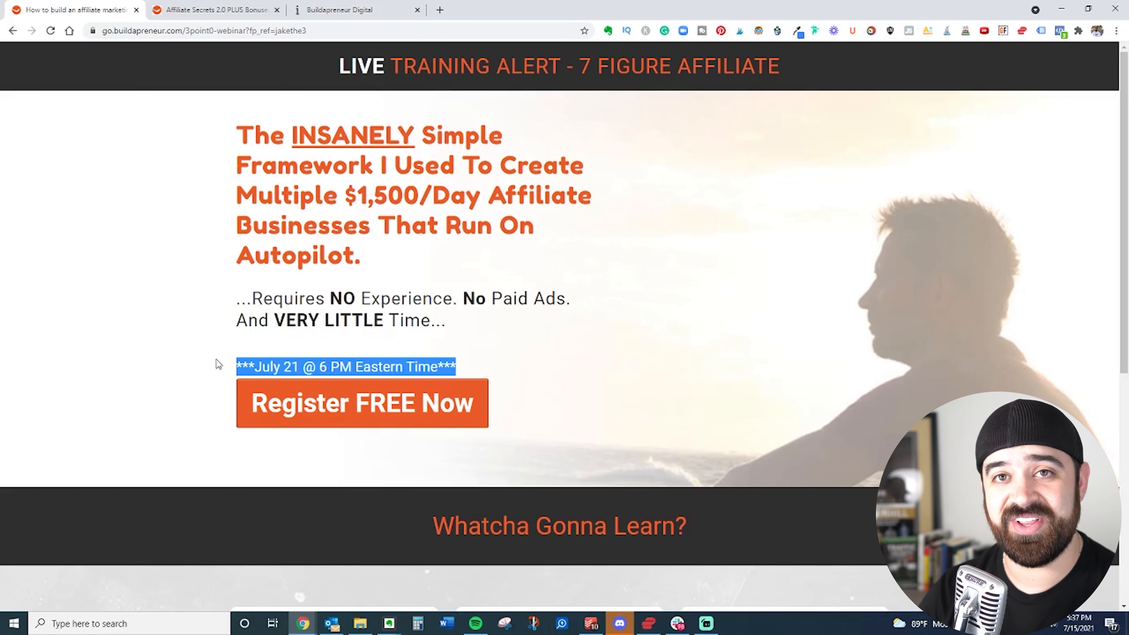
pyautogui.scroll(-3)
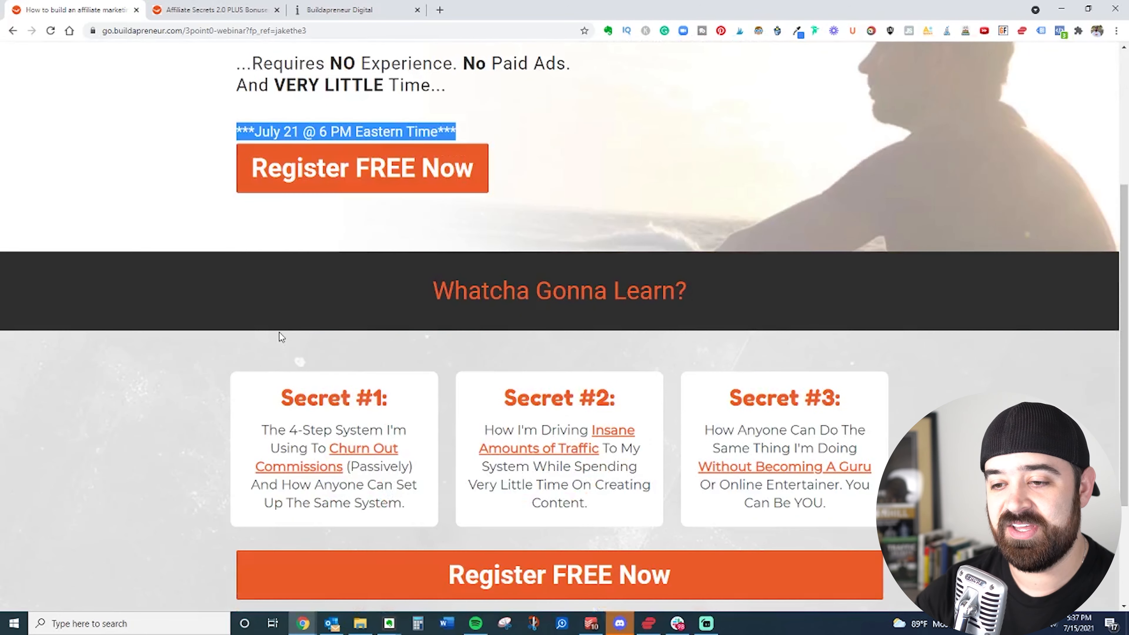
pyautogui.moveTo(281, 337); pyautogui.dragTo(868, 503)
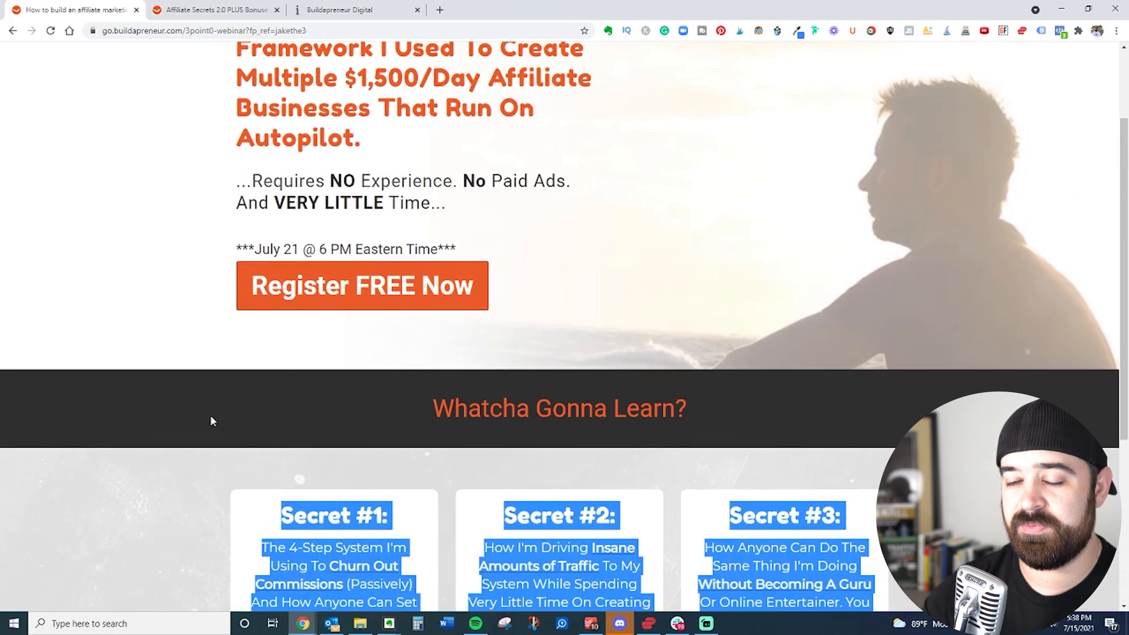
pyautogui.scroll(3)
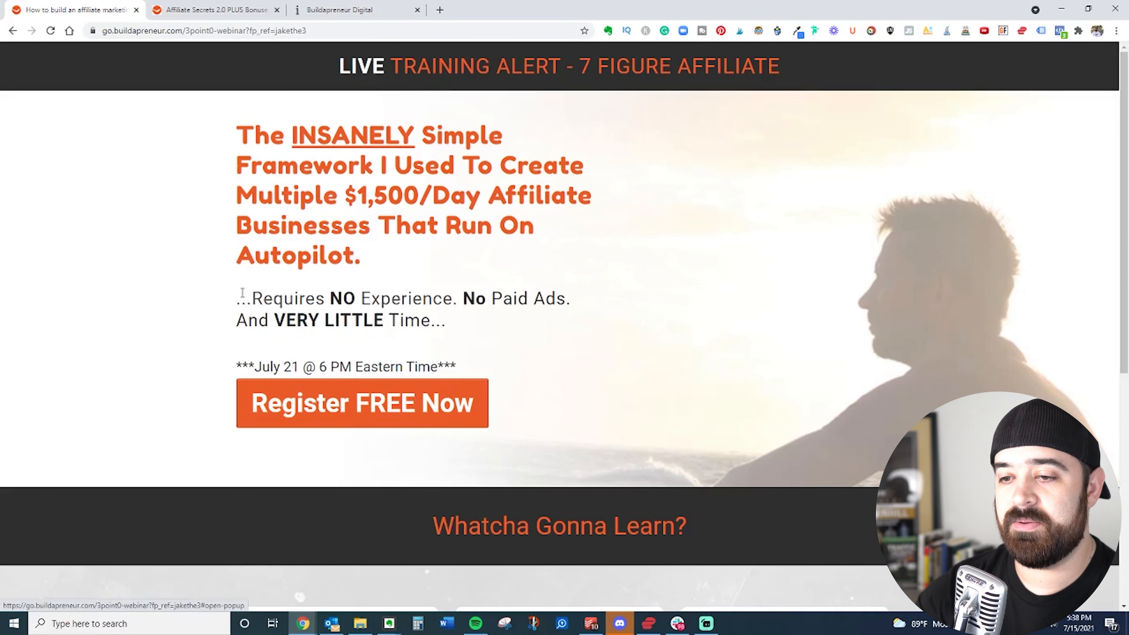
# Switch to the Affiliate Secrets sales page and scroll through What's Inside and the bonuses.
pyautogui.click(213, 9)
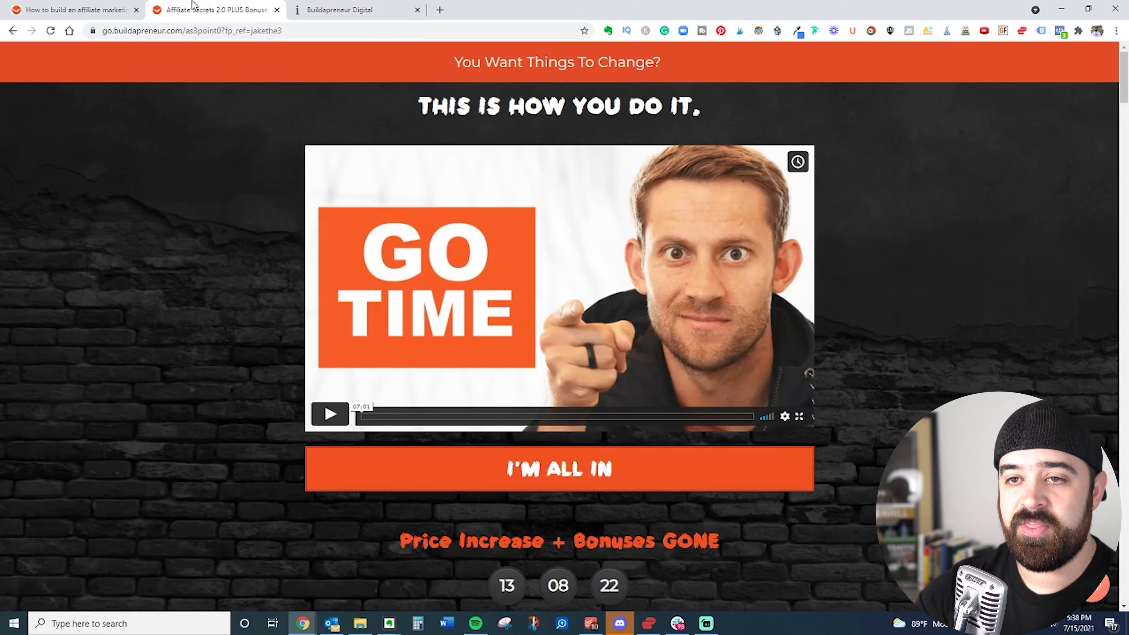
pyautogui.scroll(-3)
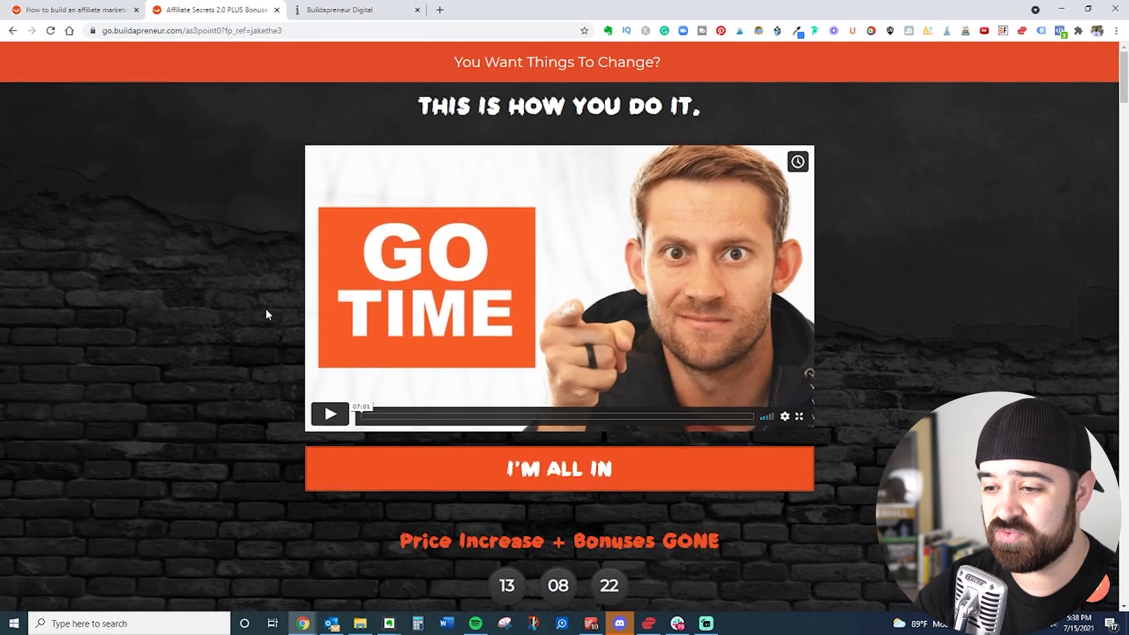
pyautogui.scroll(-3)
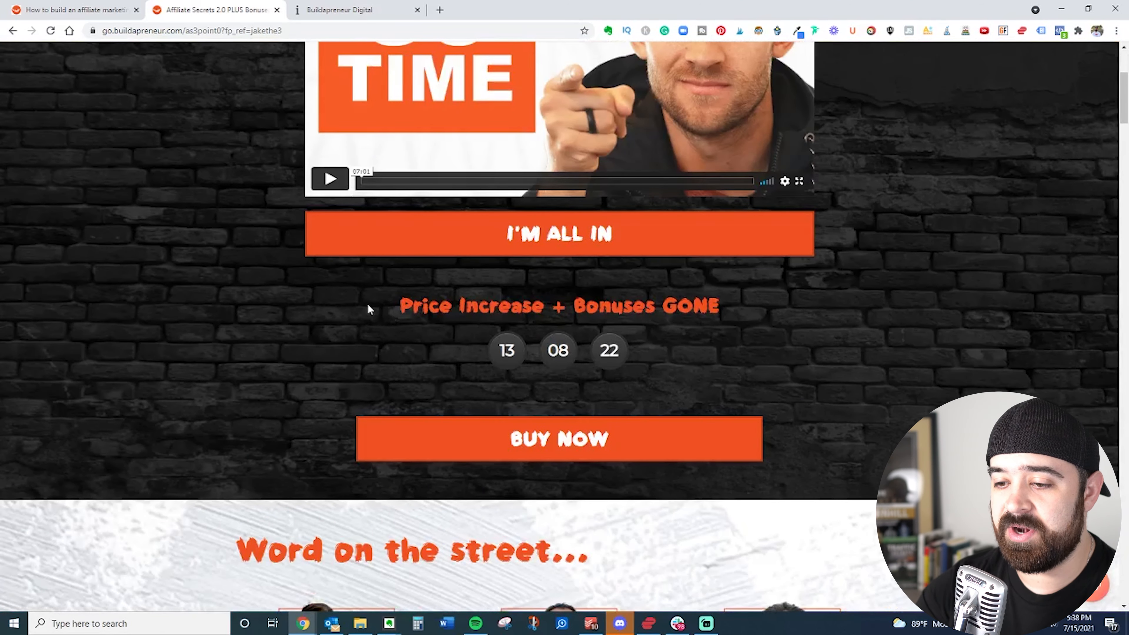
pyautogui.scroll(-3)
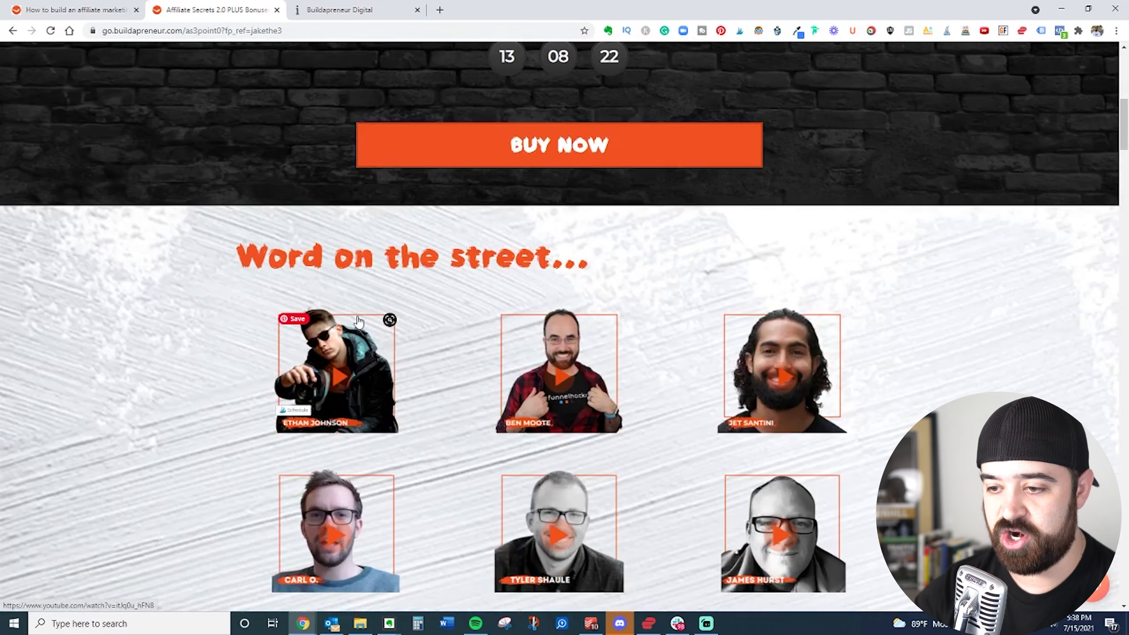
pyautogui.scroll(-3)
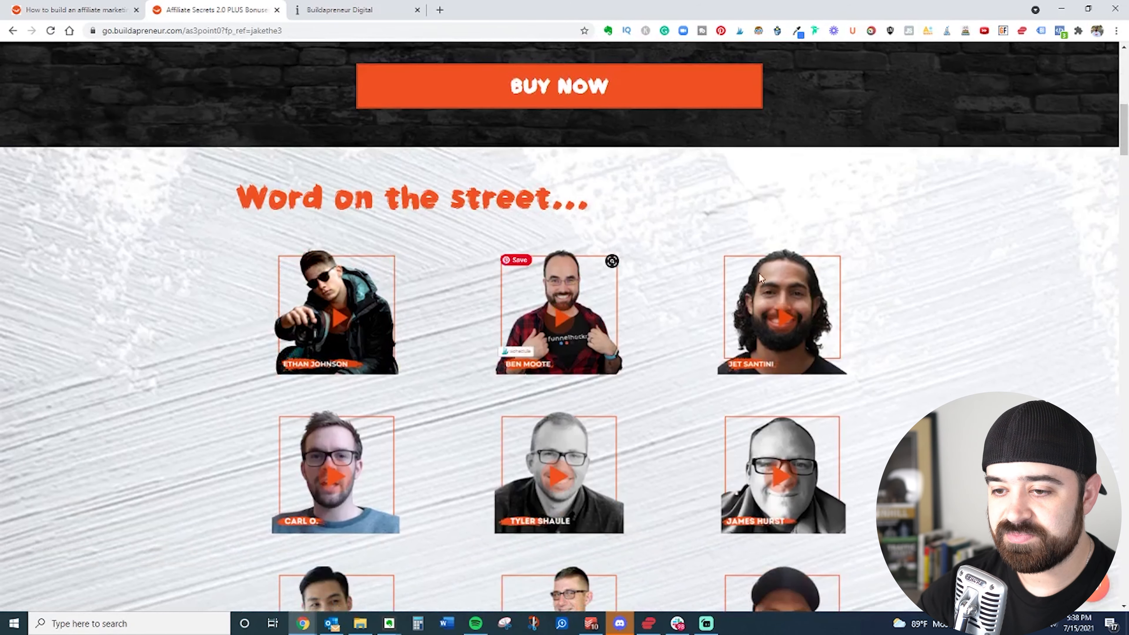
pyautogui.scroll(-3)
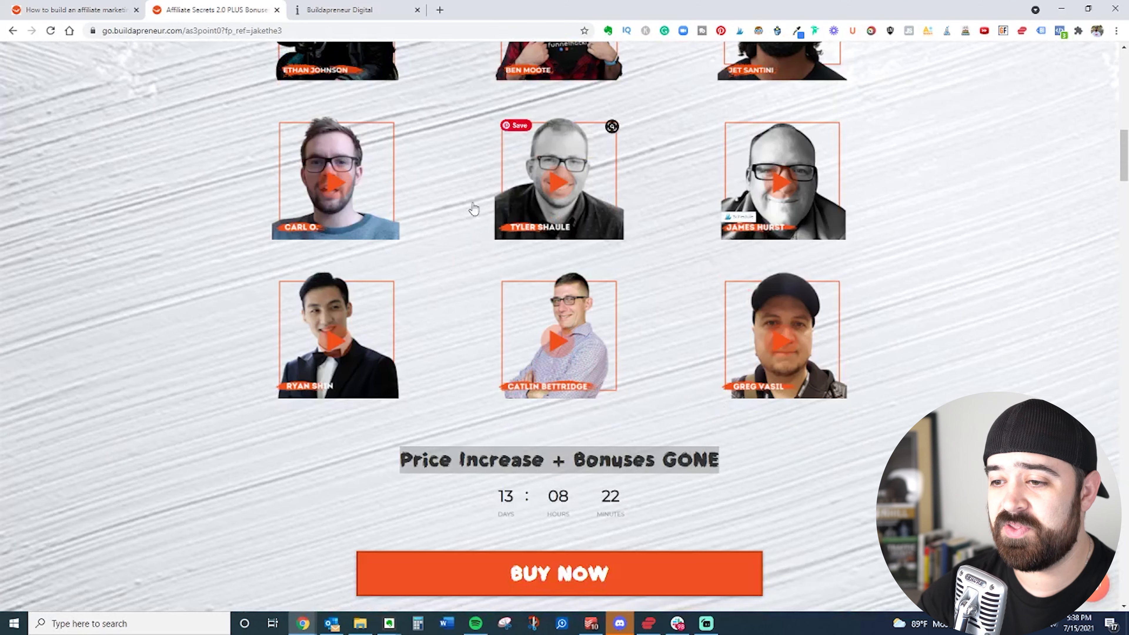
pyautogui.scroll(-3)
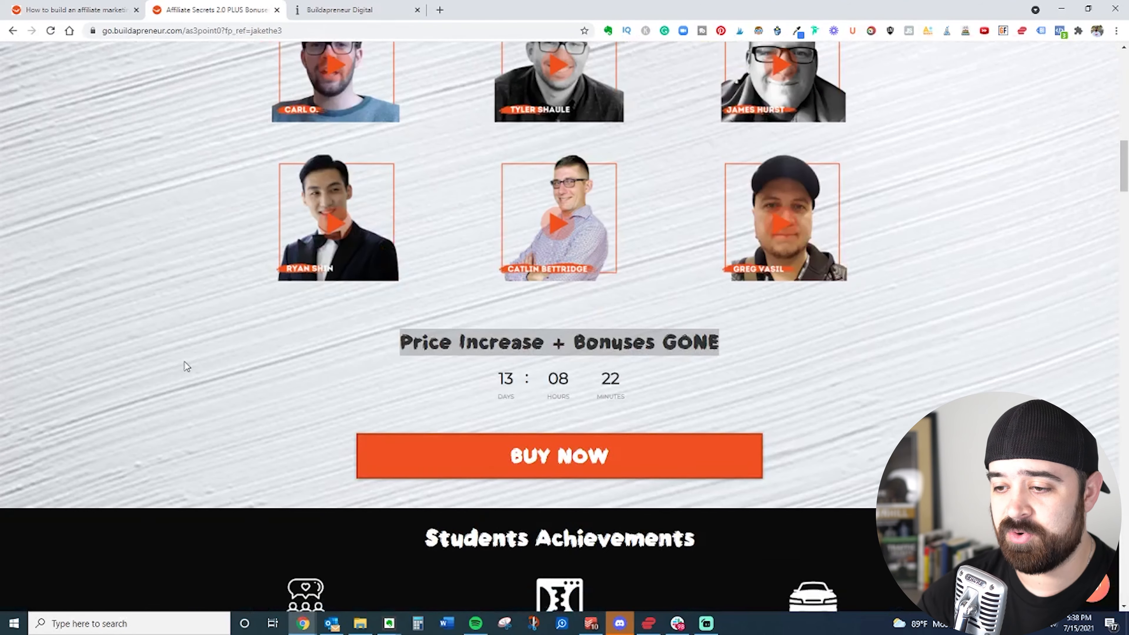
pyautogui.scroll(-3)
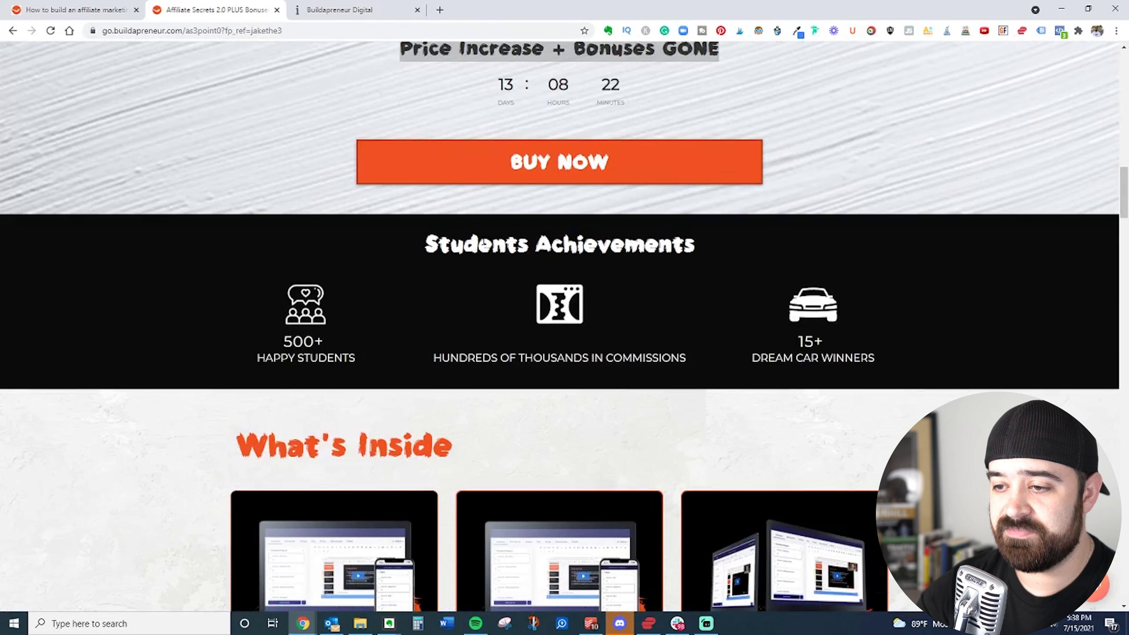
pyautogui.scroll(-3)
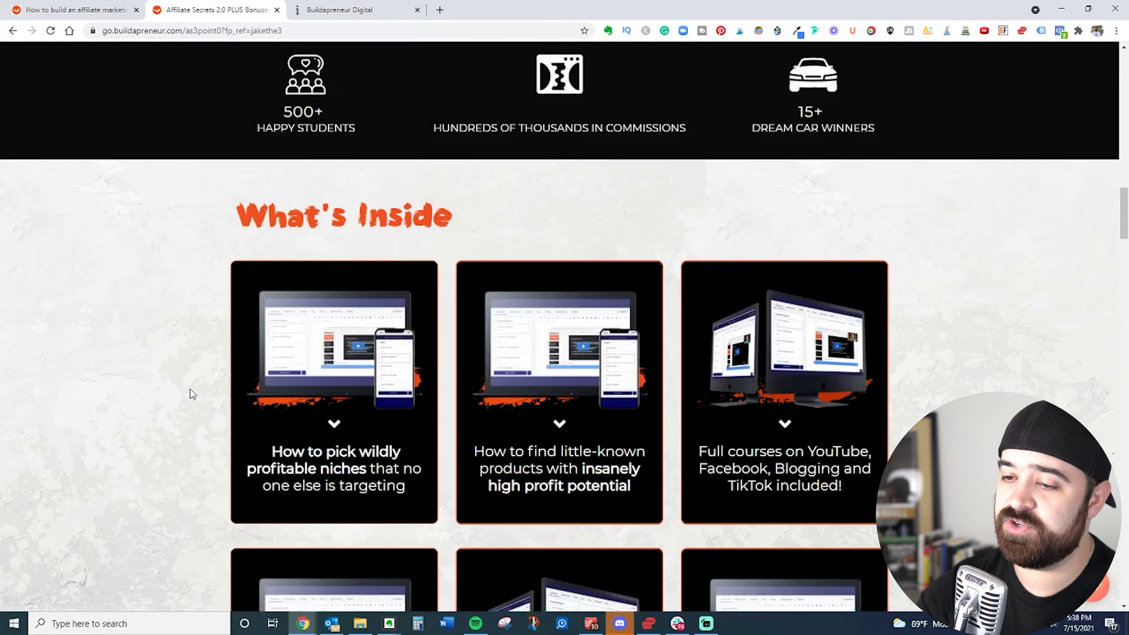
# Continue down past Who is it for to the student testimonial screenshots.
pyautogui.scroll(-3)
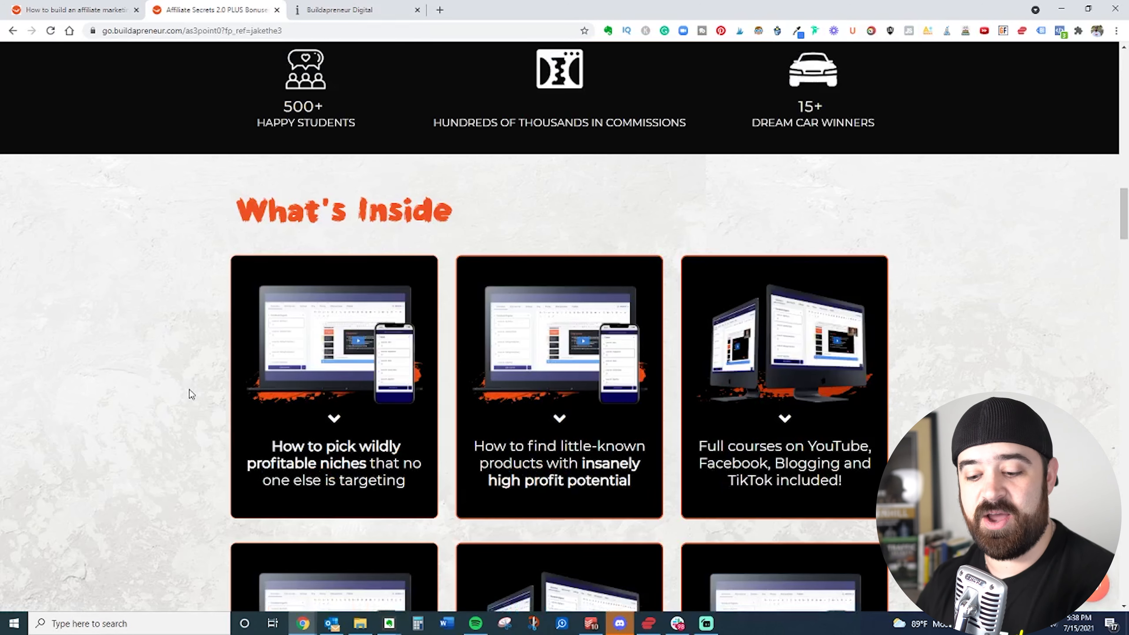
pyautogui.moveTo(388, 366)
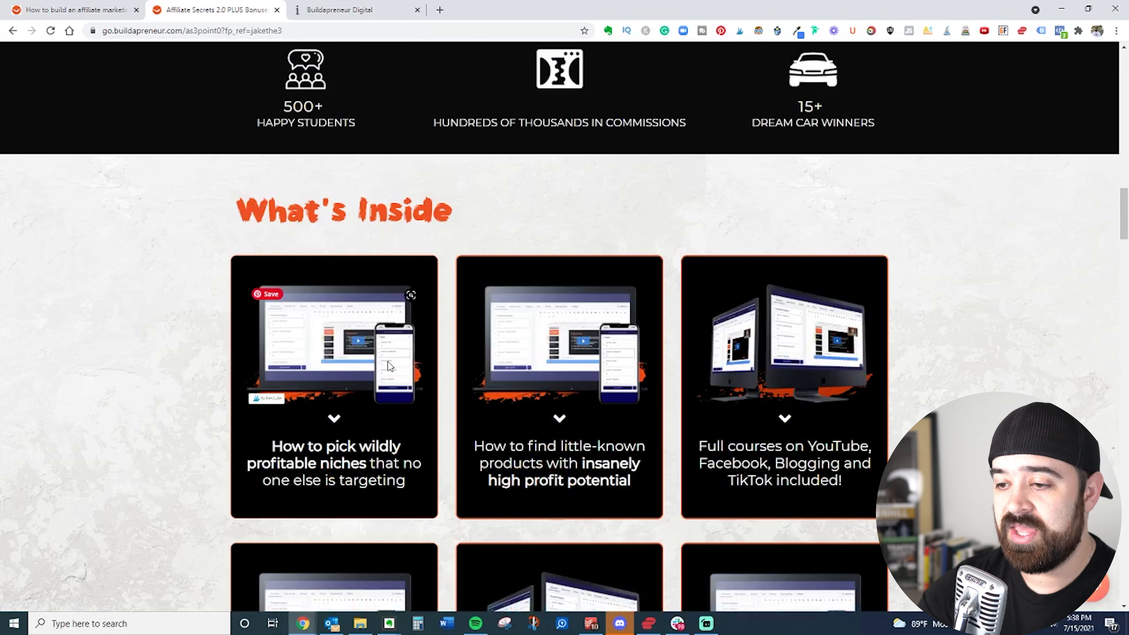
pyautogui.scroll(-3)
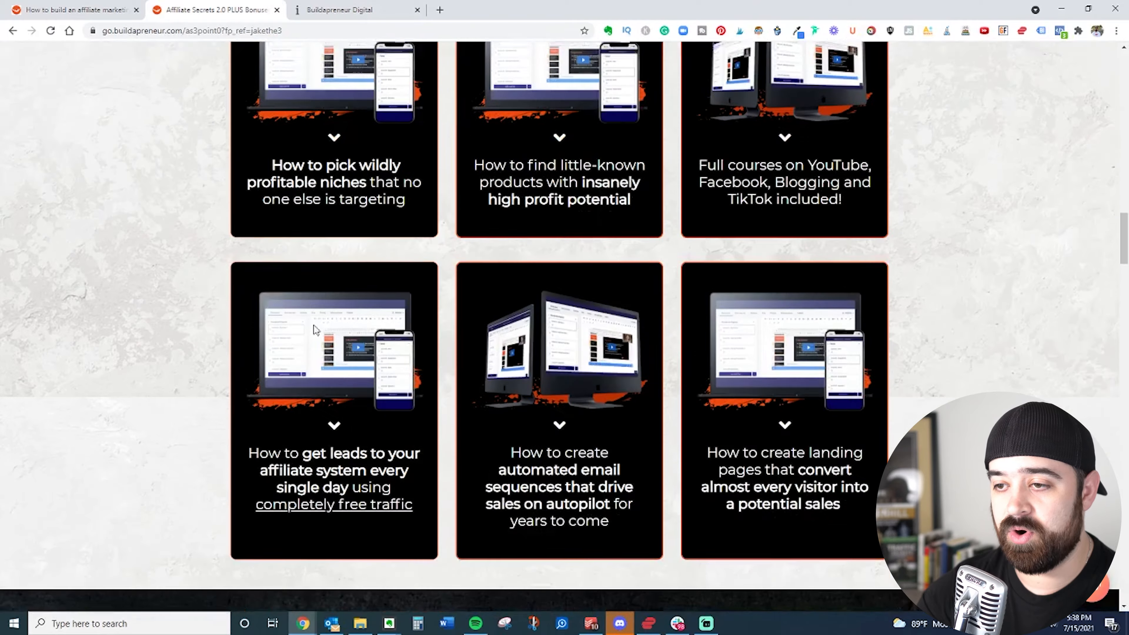
pyautogui.scroll(-3)
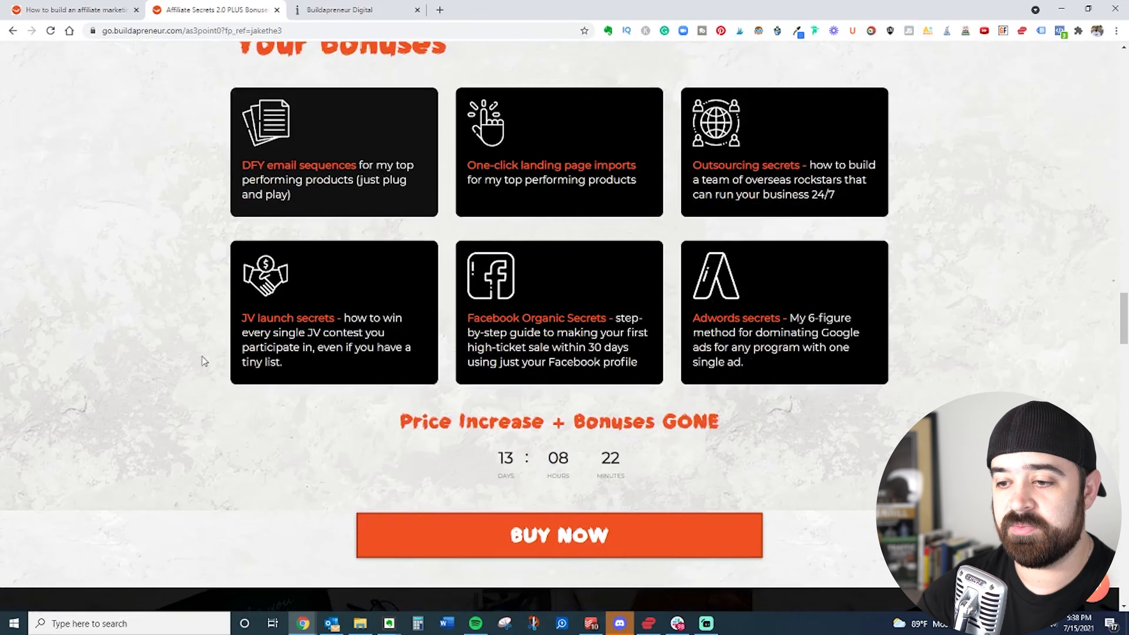
pyautogui.scroll(-3)
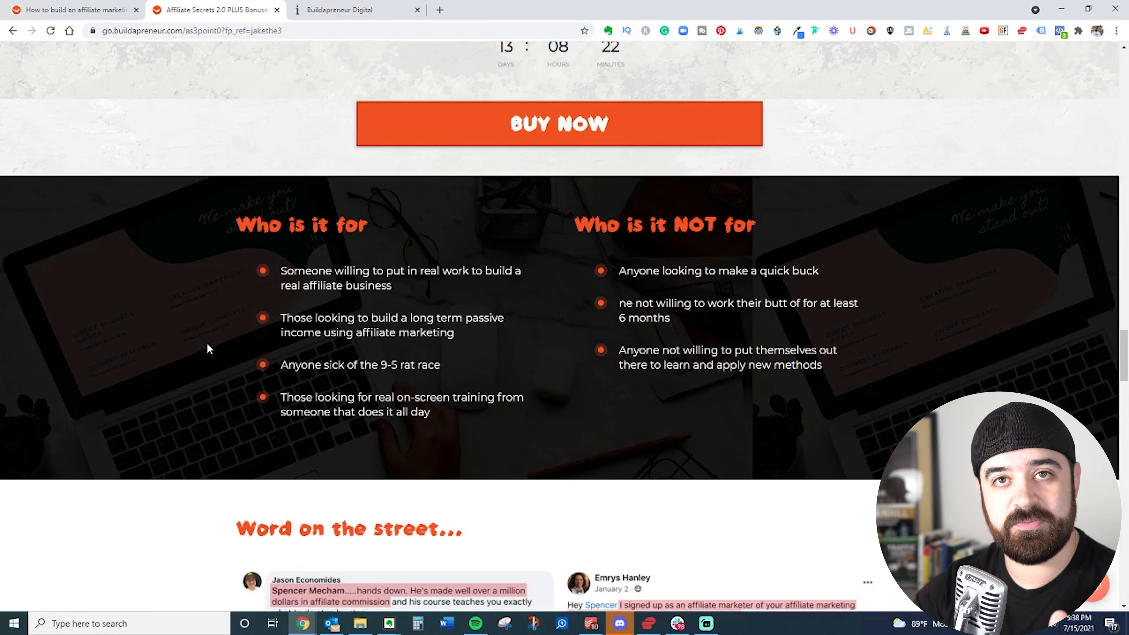
pyautogui.scroll(-3)
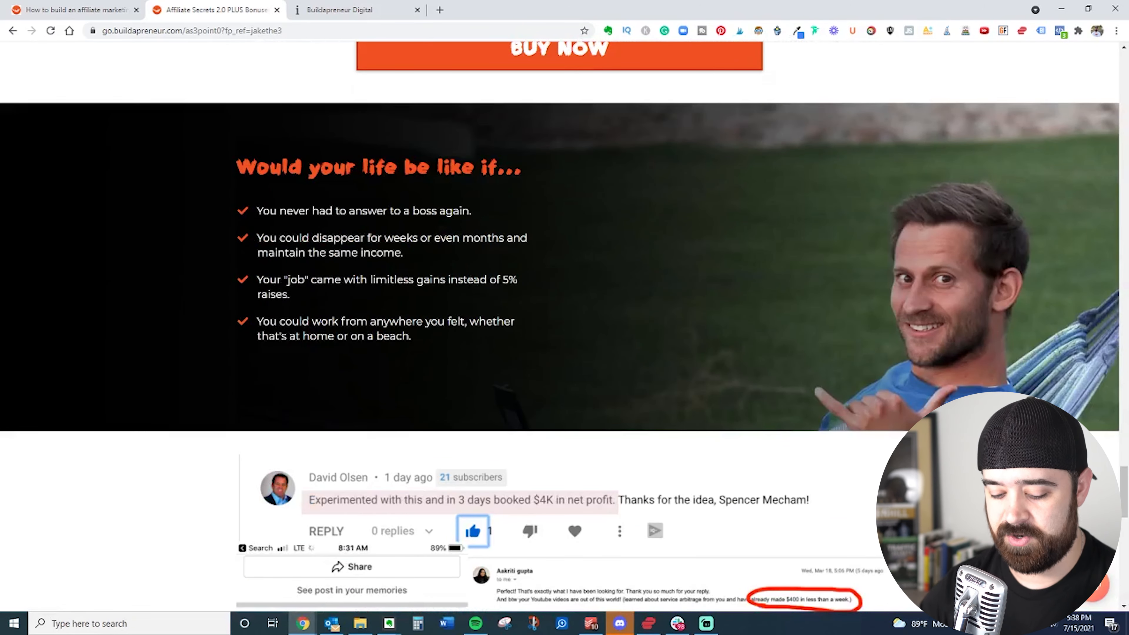
pyautogui.scroll(-3)
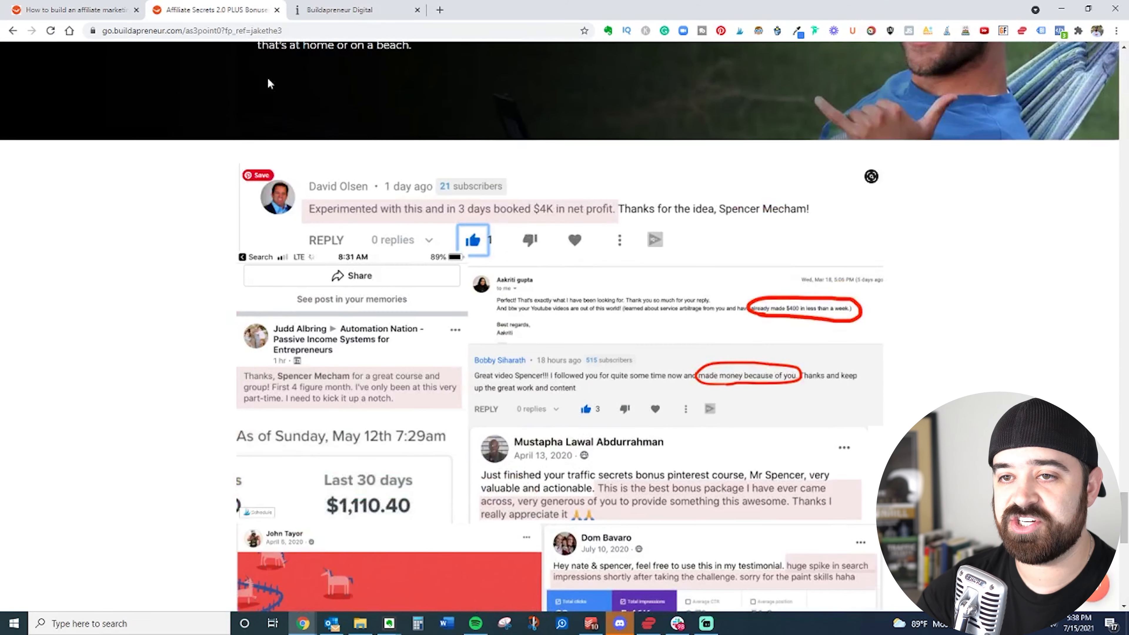
# Switch to the Buildapreneur portal's My courses page listing Affiliate Secrets 3.0.
pyautogui.click(353, 10)
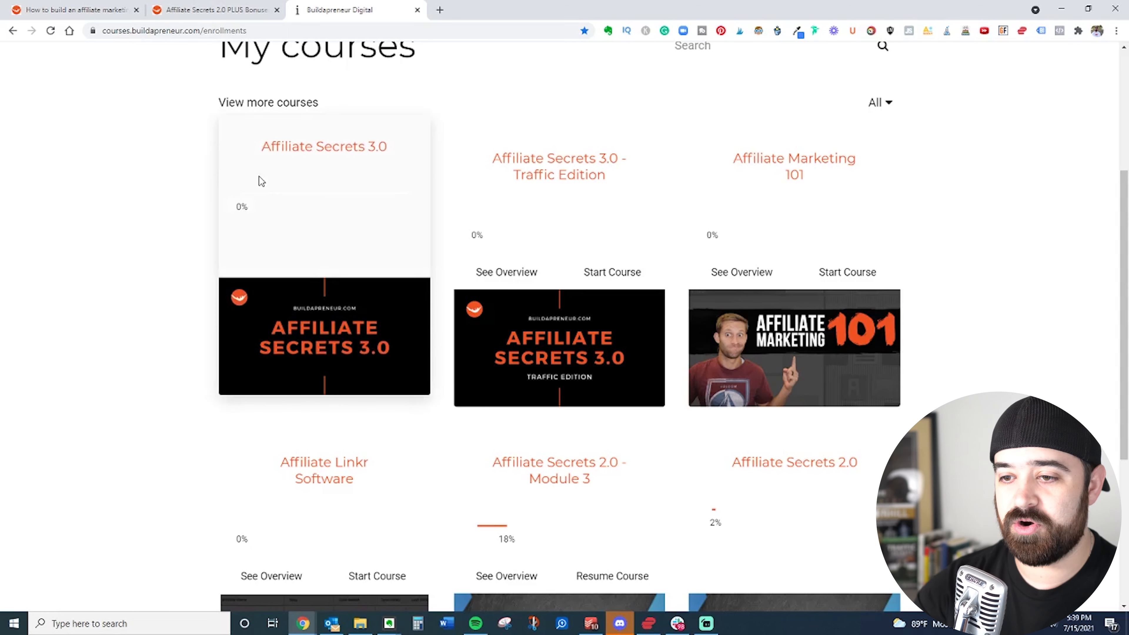
pyautogui.moveTo(327, 322)
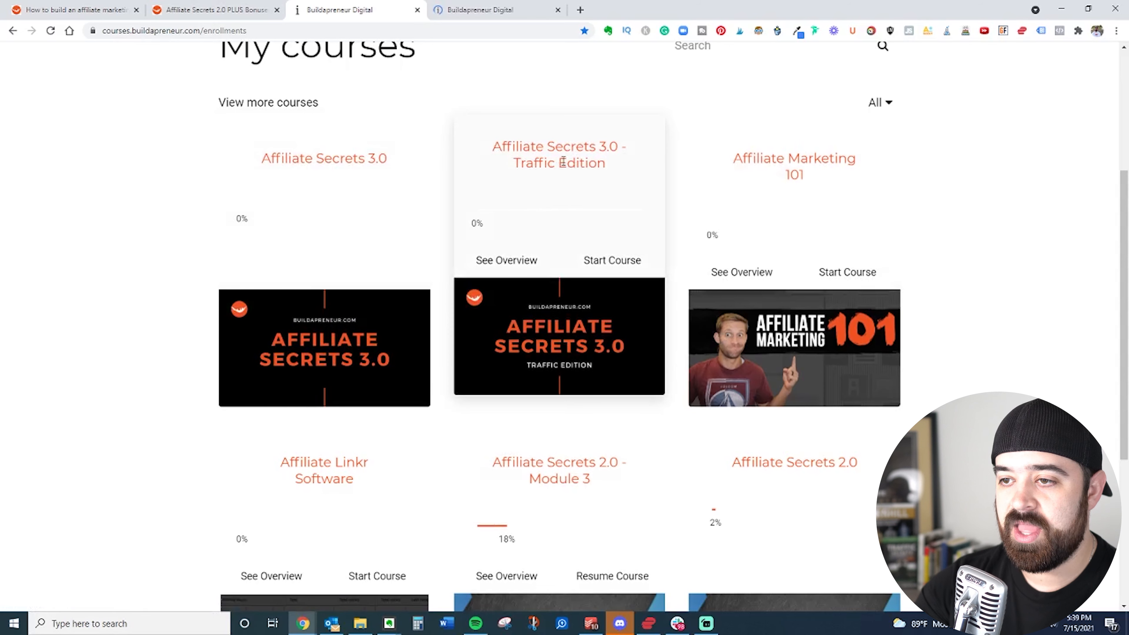
pyautogui.moveTo(559, 320)
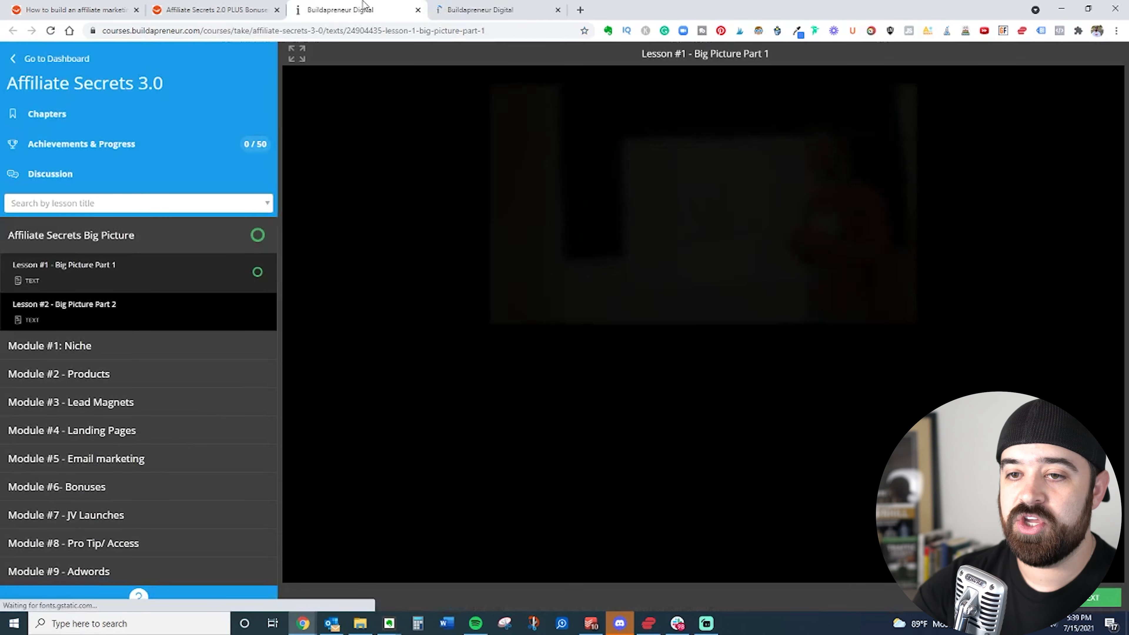
pyautogui.click(209, 9)
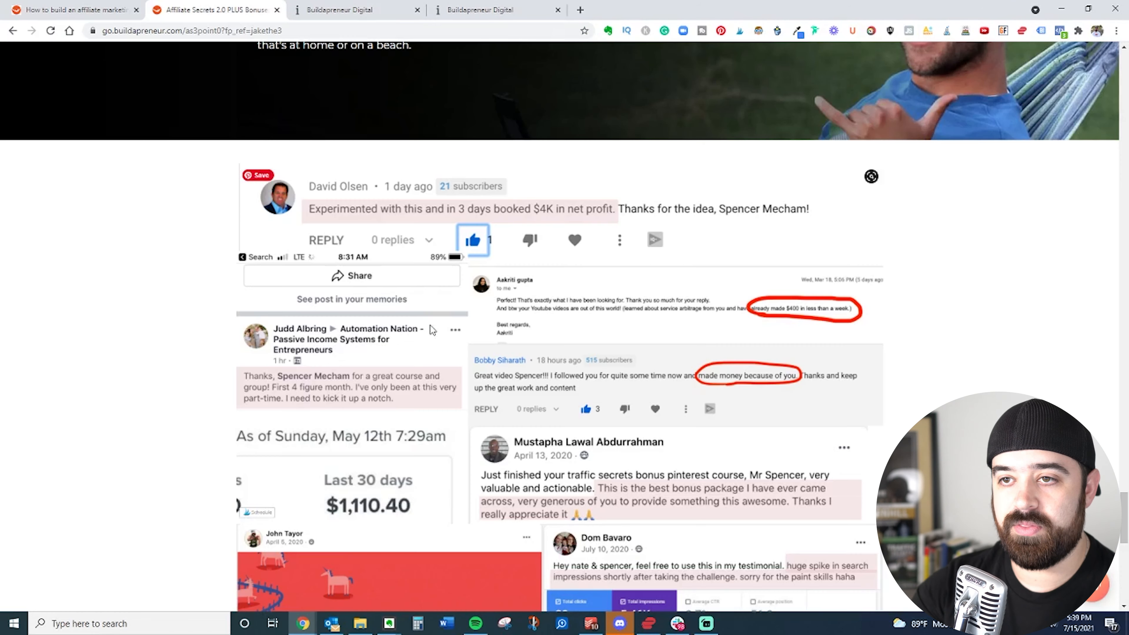
pyautogui.click(352, 10)
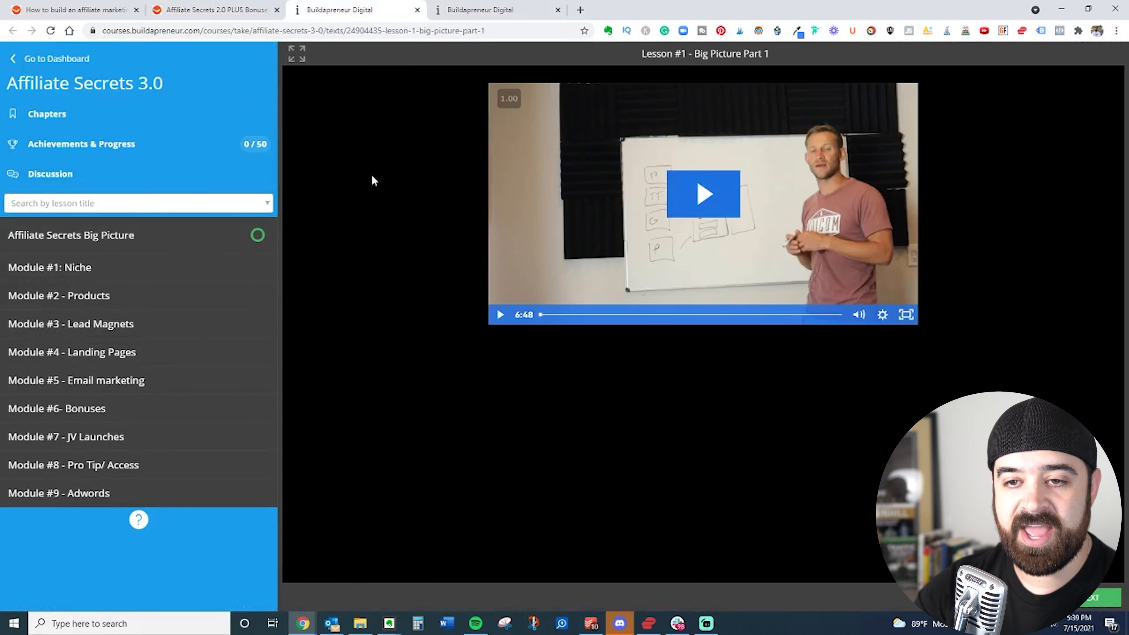
pyautogui.moveTo(184, 236)
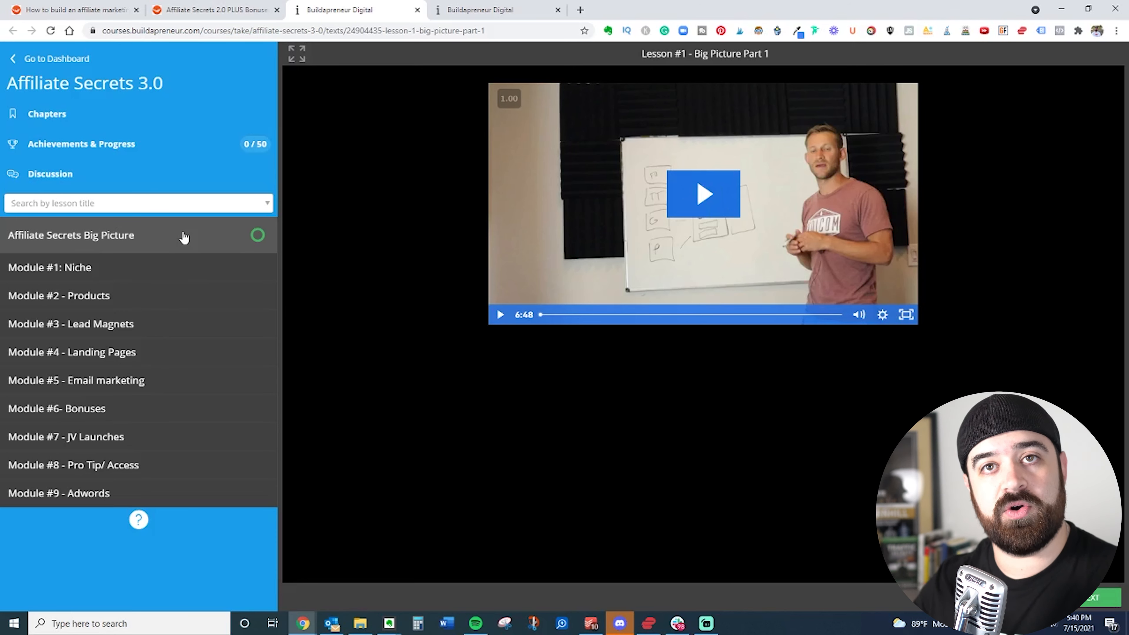
pyautogui.moveTo(307, 196)
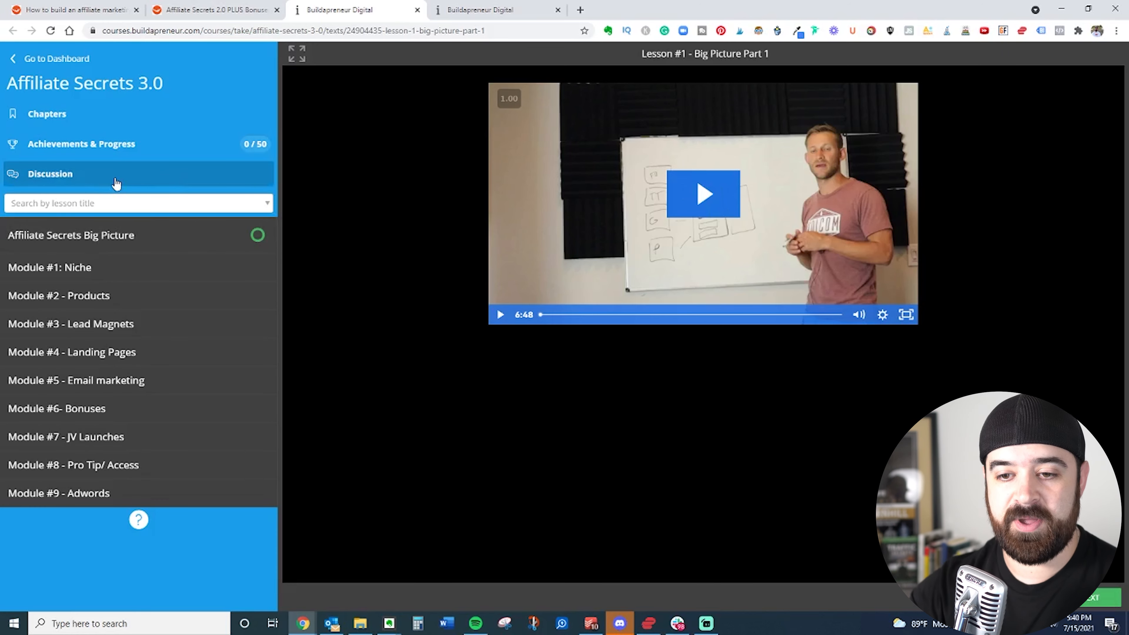
pyautogui.moveTo(158, 465)
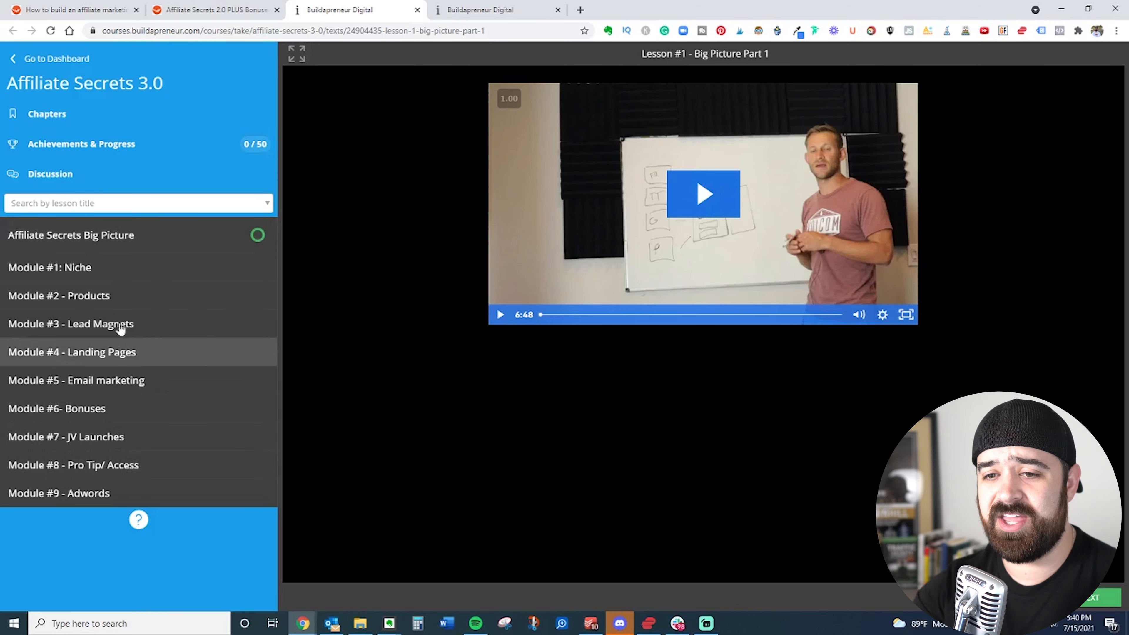
pyautogui.click(49, 266)
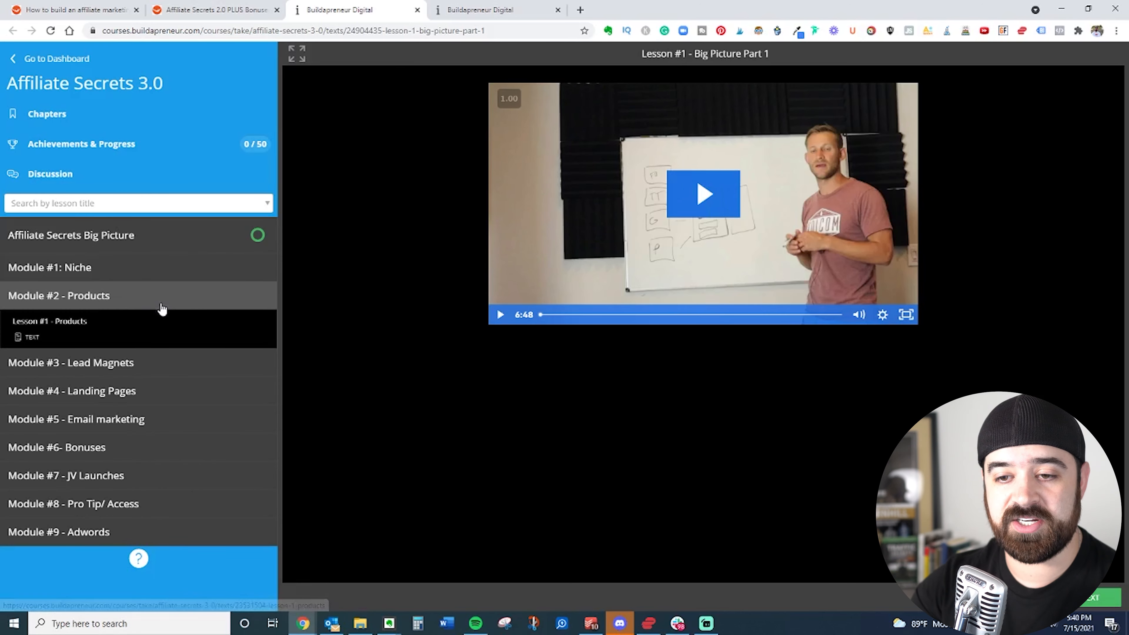
pyautogui.click(70, 323)
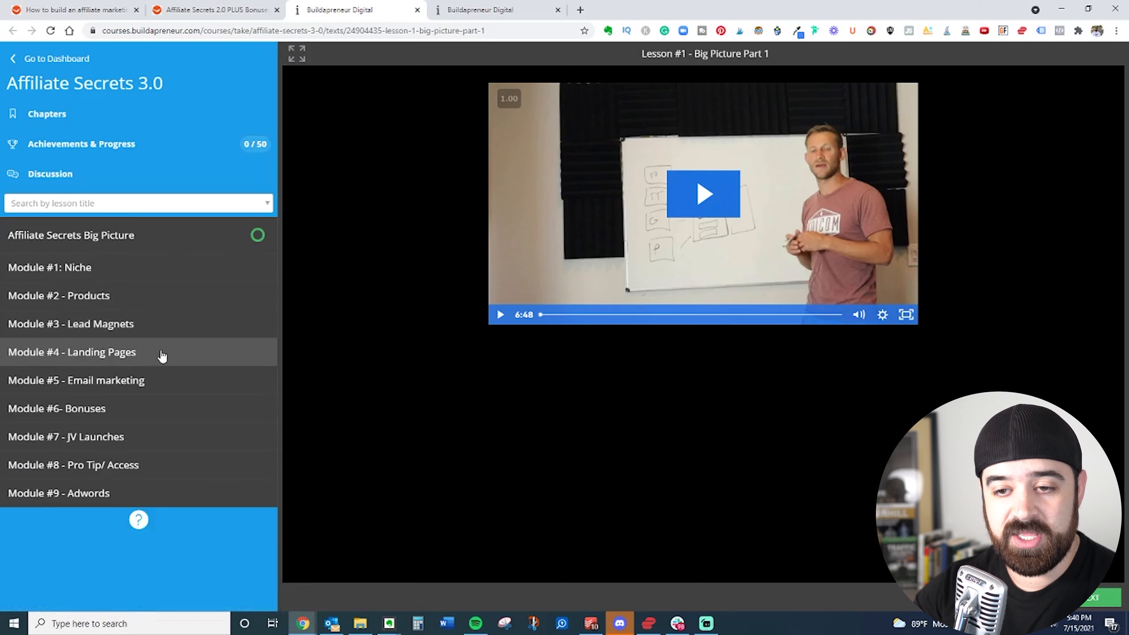
pyautogui.click(71, 352)
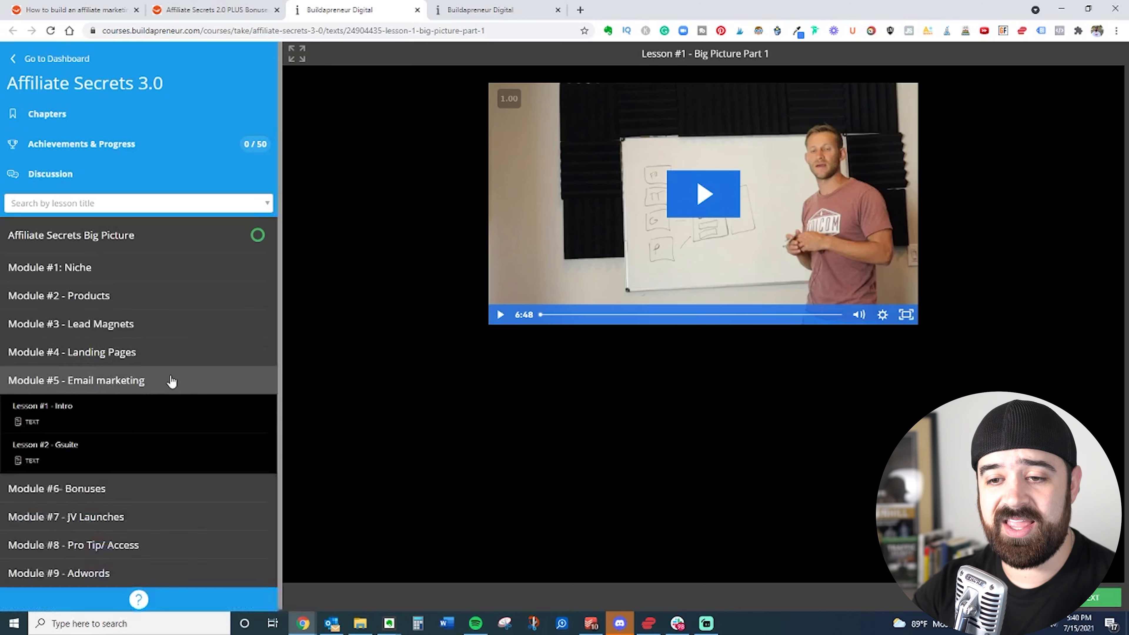
pyautogui.click(76, 380)
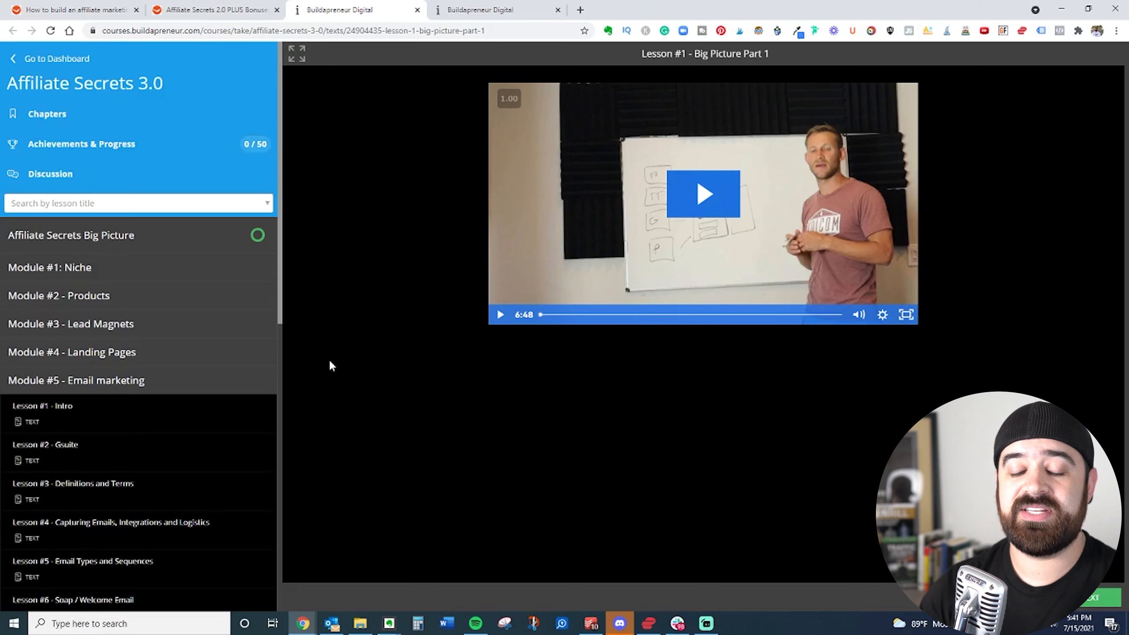
pyautogui.moveTo(297, 319)
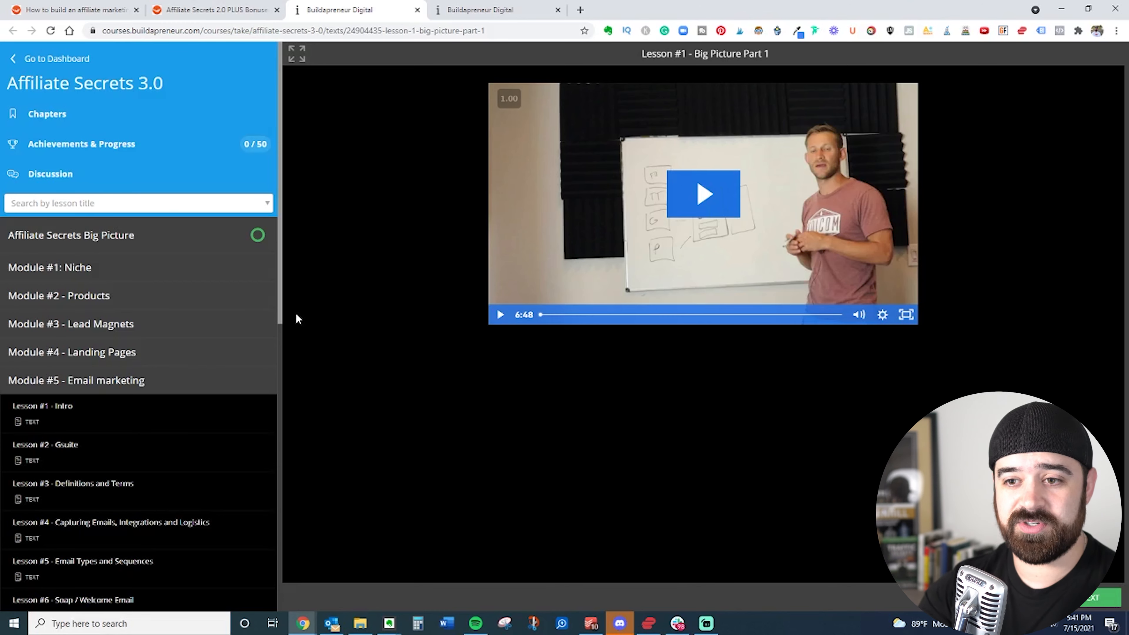
pyautogui.moveTo(183, 381)
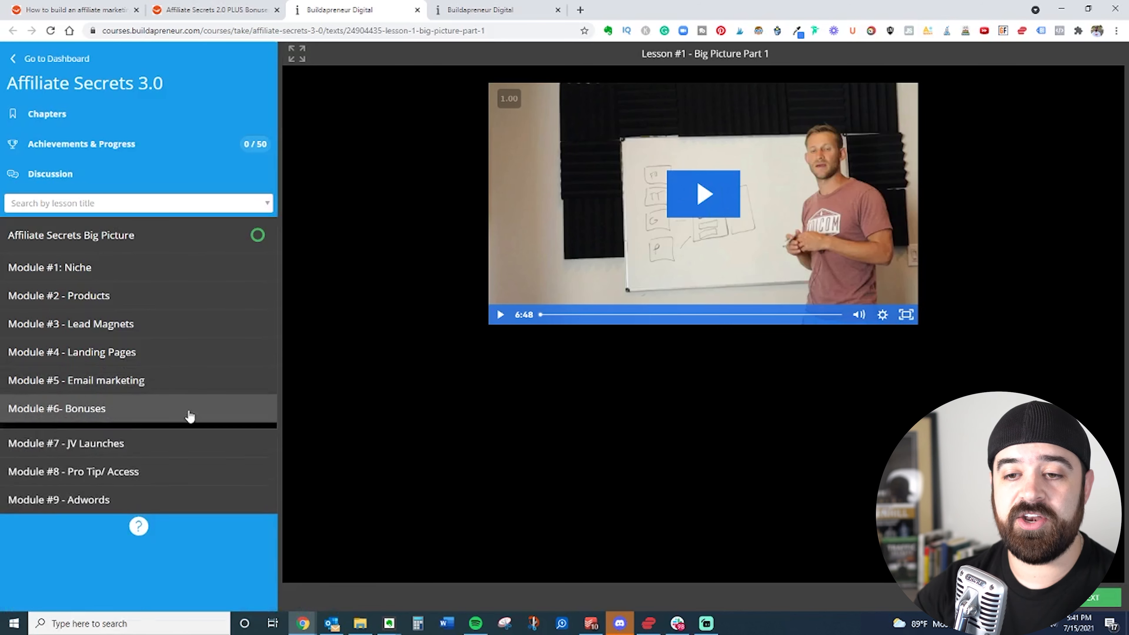
pyautogui.click(56, 408)
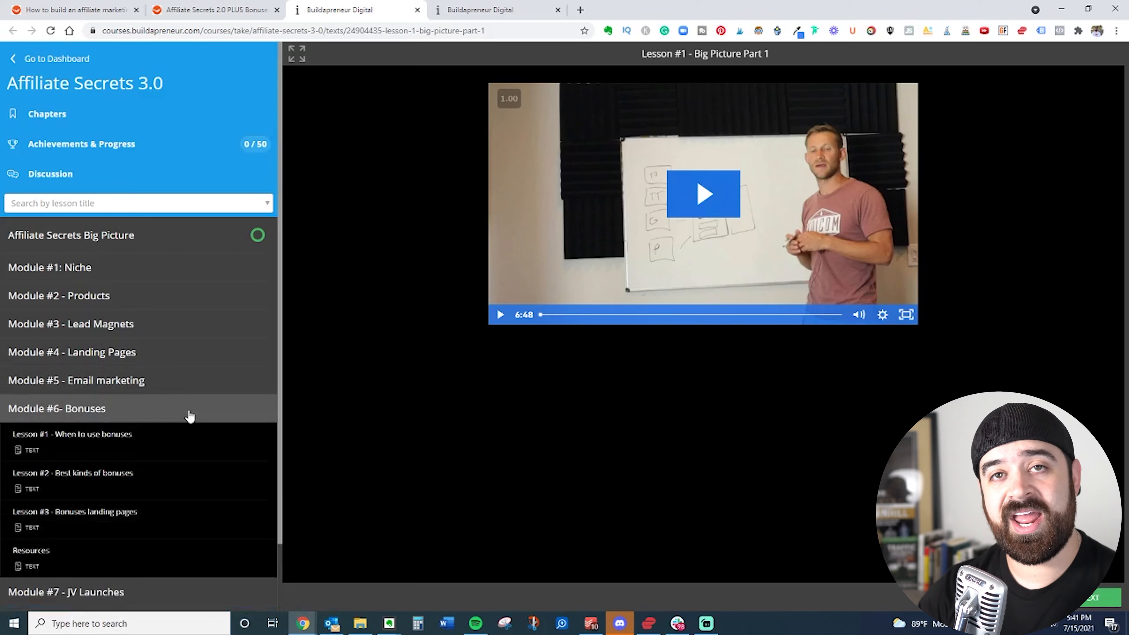
pyautogui.click(57, 408)
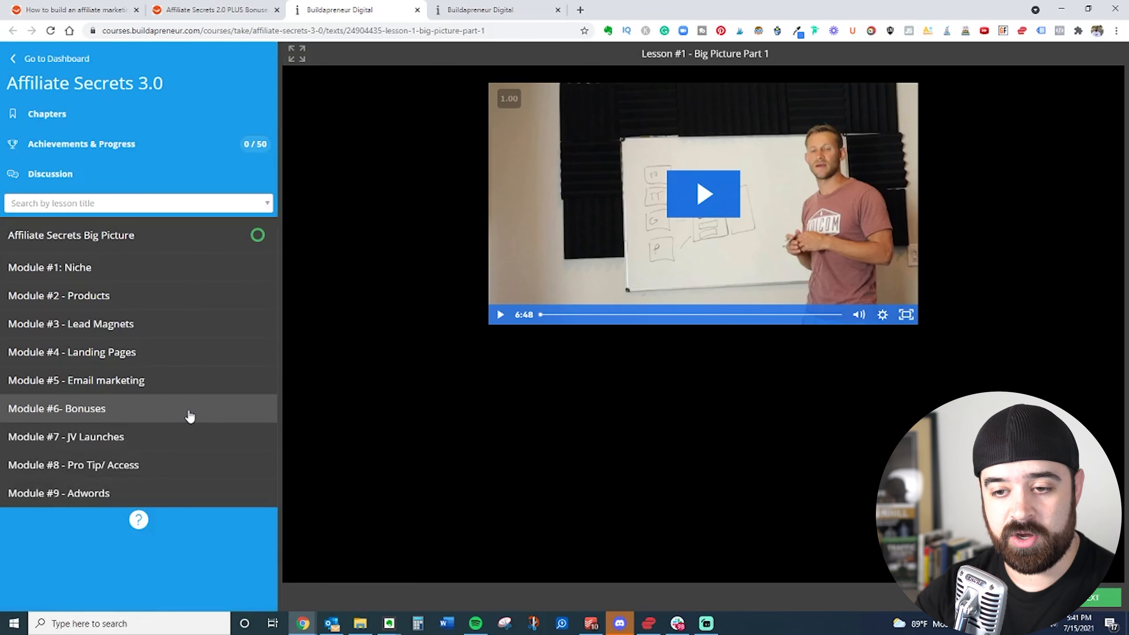
pyautogui.moveTo(147, 458)
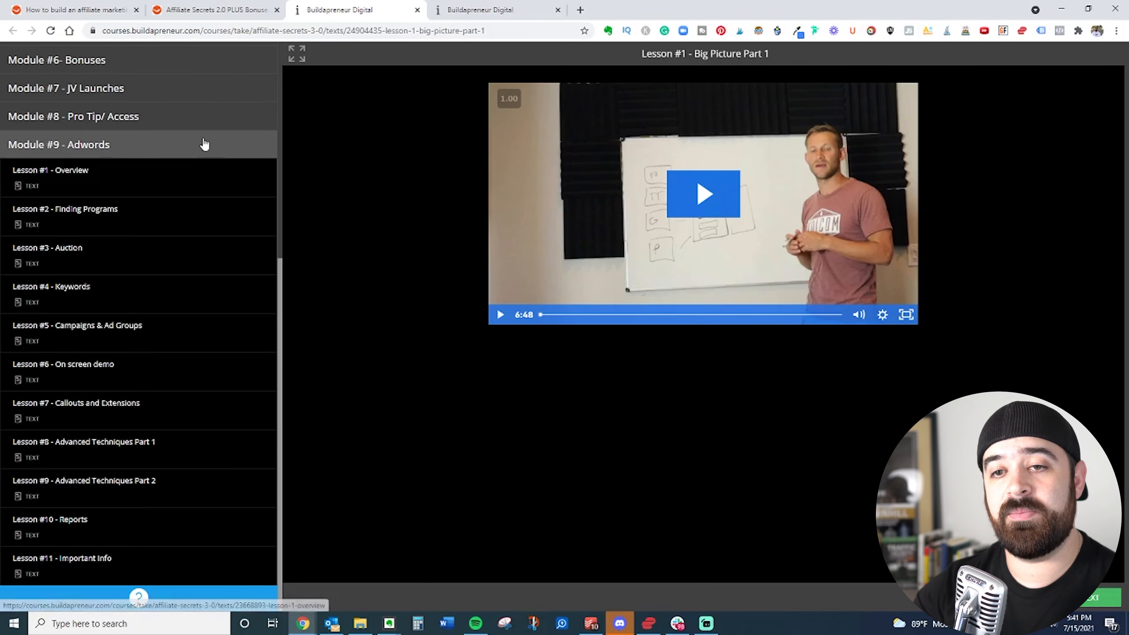
pyautogui.moveTo(191, 151)
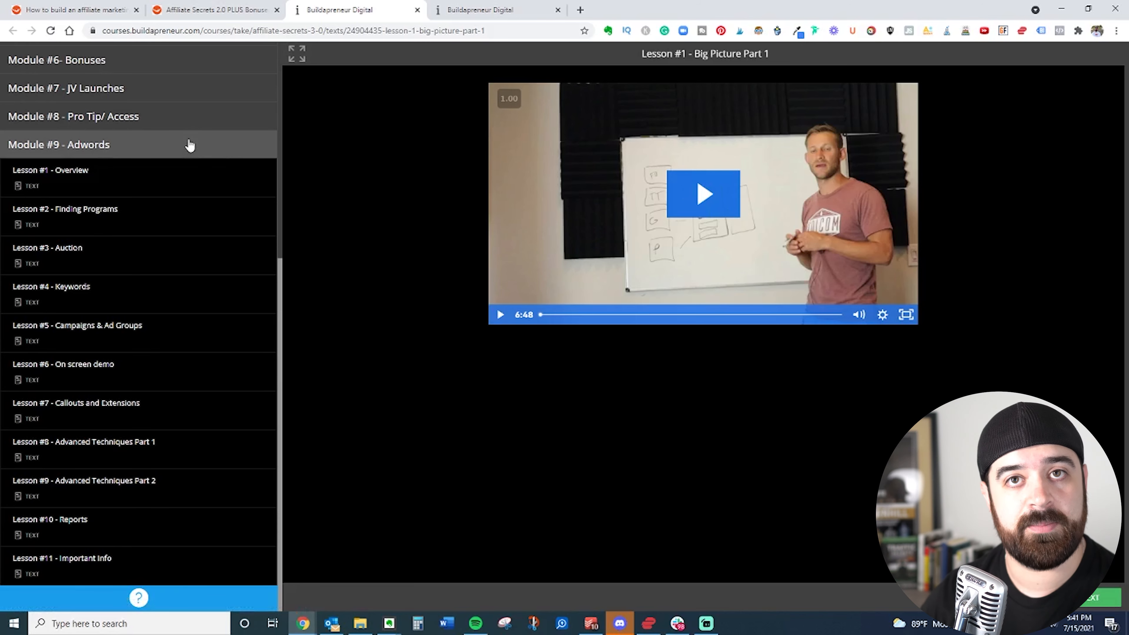
pyautogui.moveTo(281, 446)
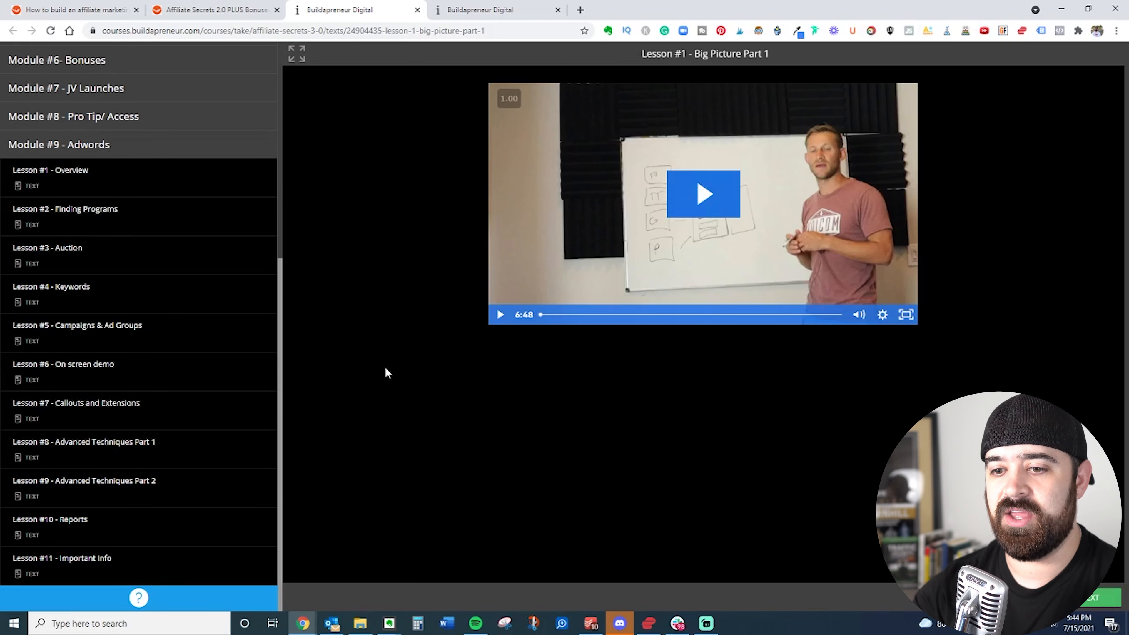
pyautogui.moveTo(374, 401)
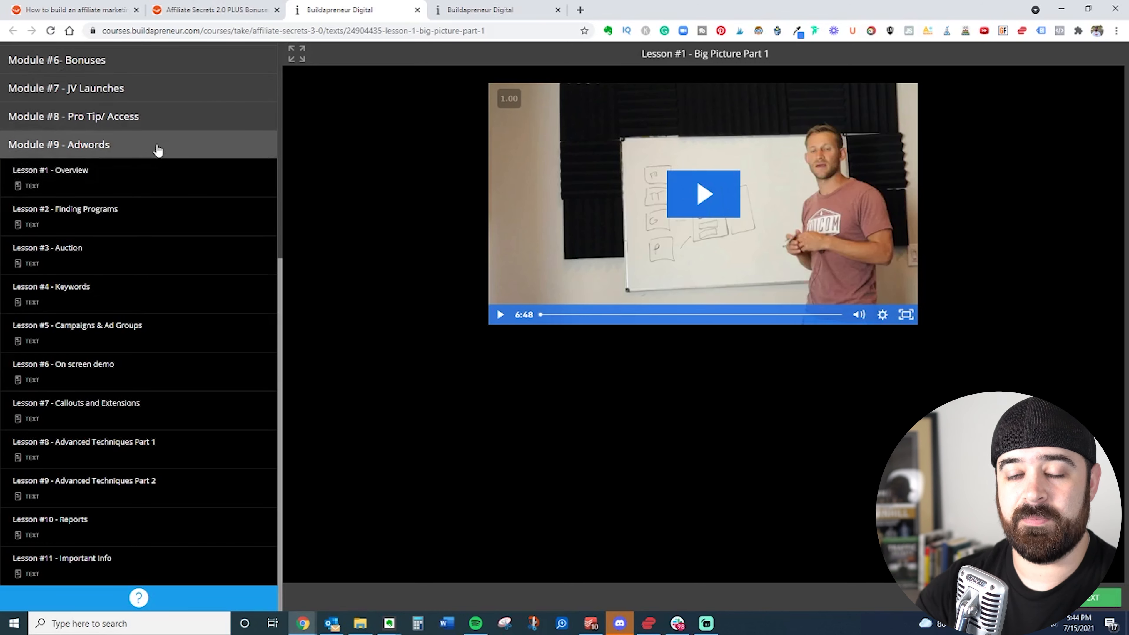
pyautogui.moveTo(294, 155)
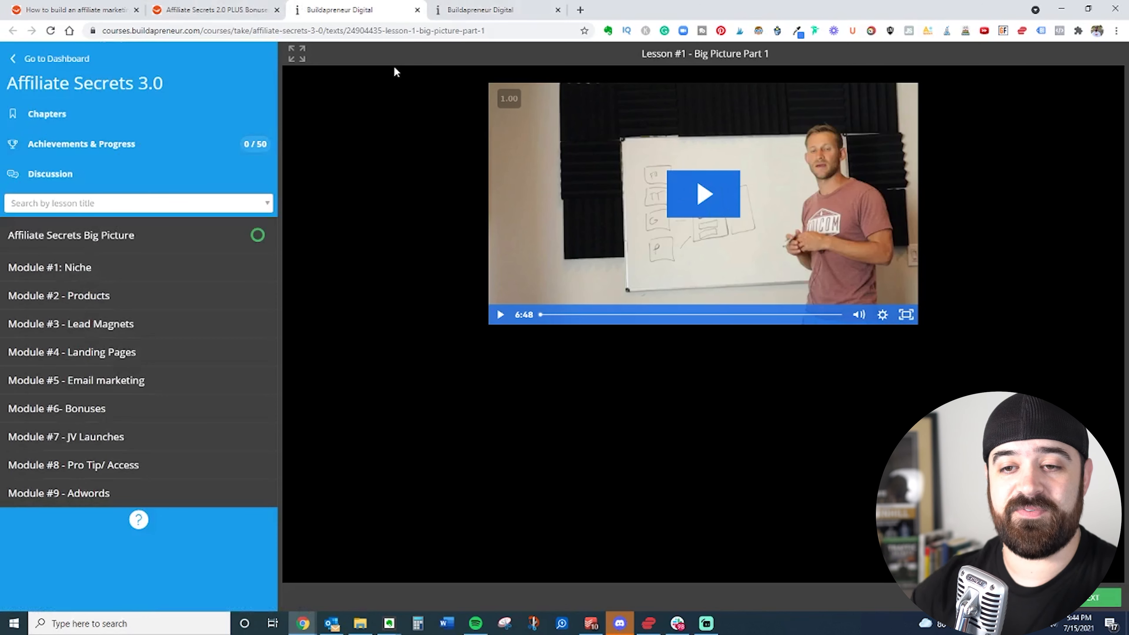
pyautogui.moveTo(184, 286)
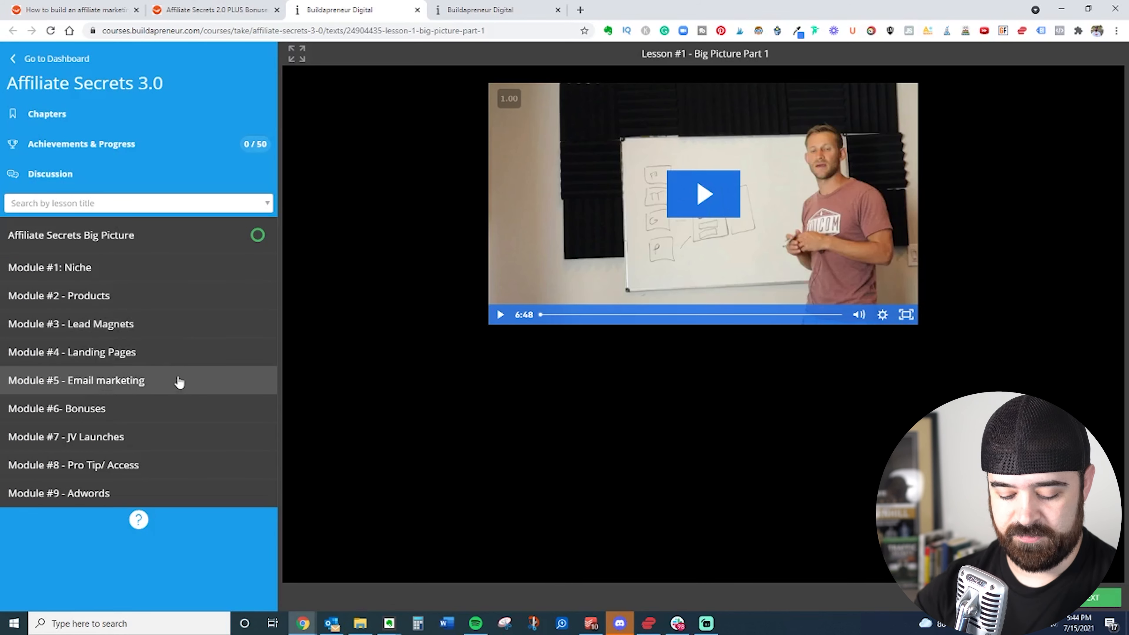
pyautogui.moveTo(299, 360)
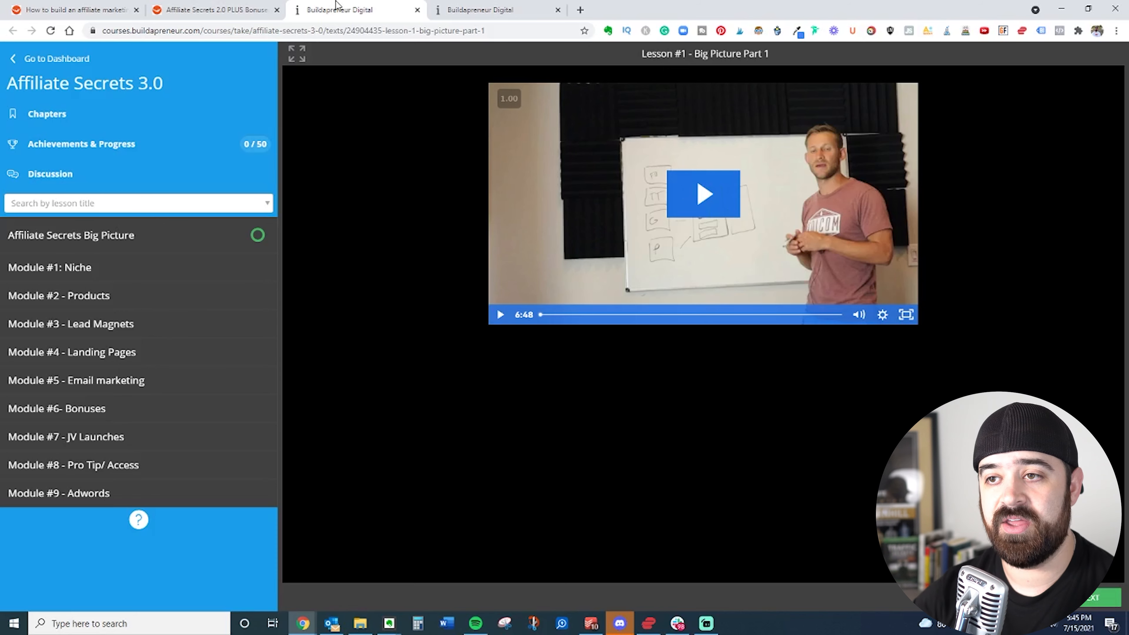
pyautogui.moveTo(495, 10)
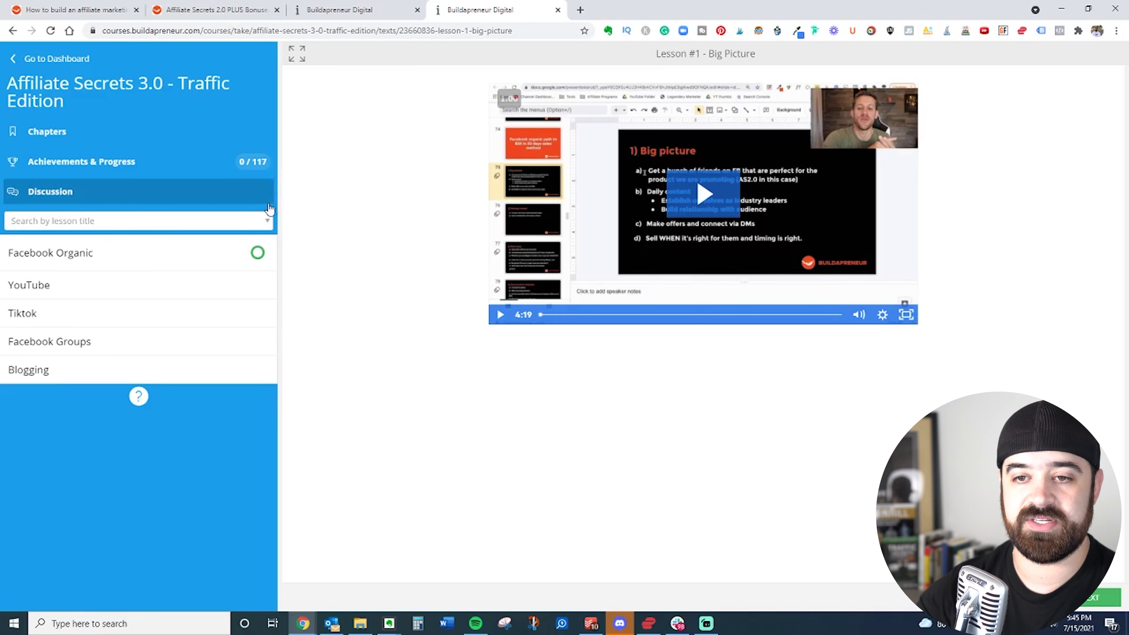
pyautogui.moveTo(270, 263)
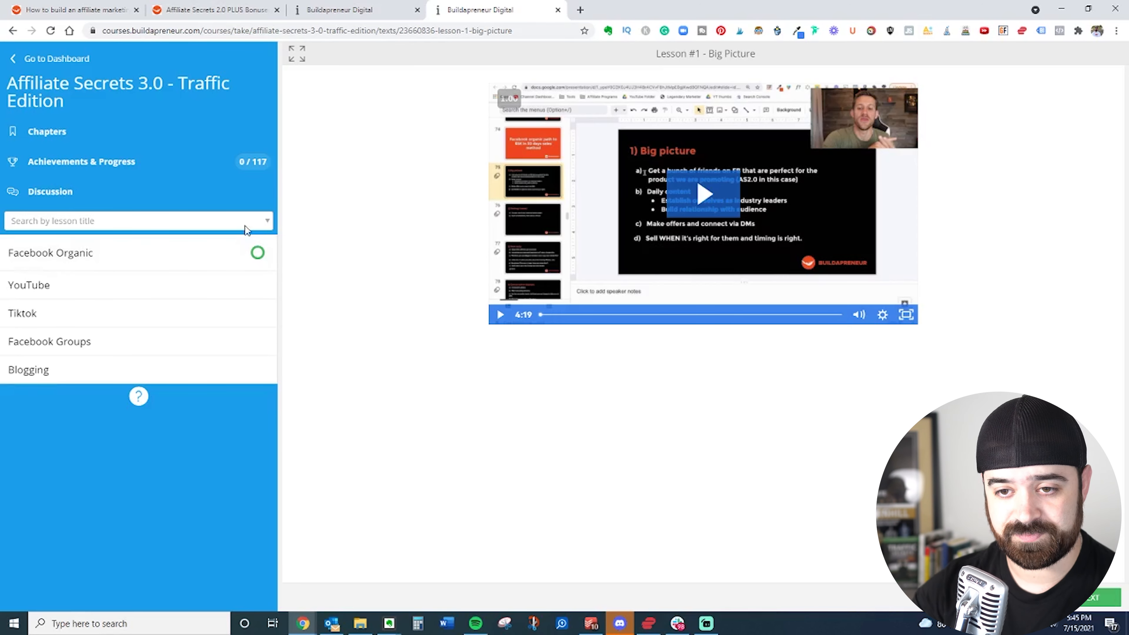
# Expand, collapse and re-expand the Facebook Organic section's lesson list.
pyautogui.click(50, 253)
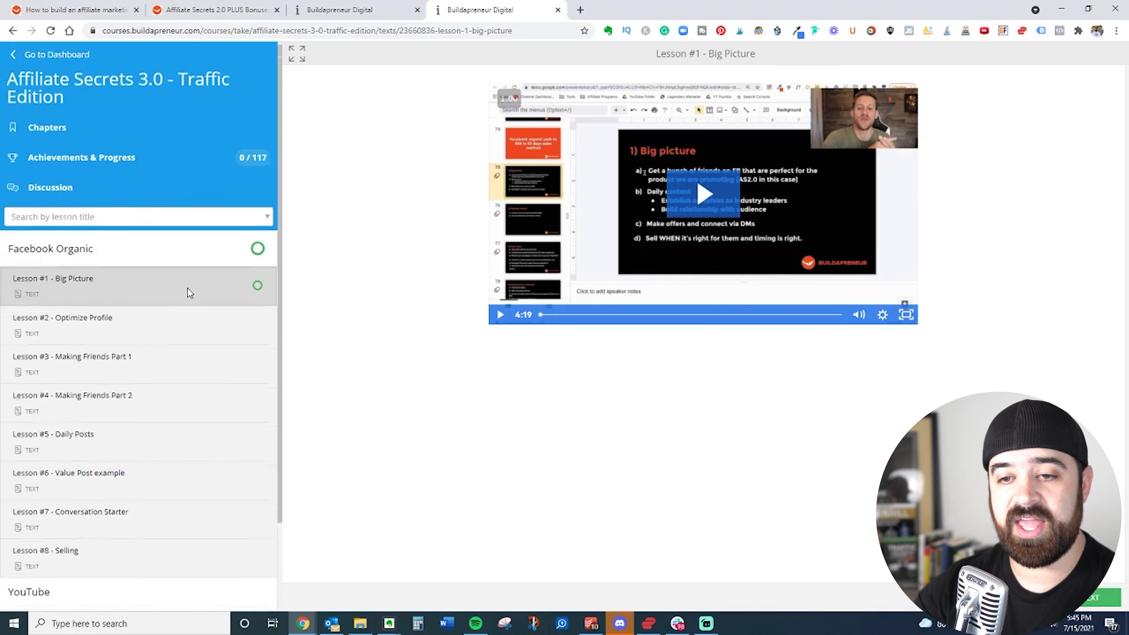
pyautogui.click(51, 248)
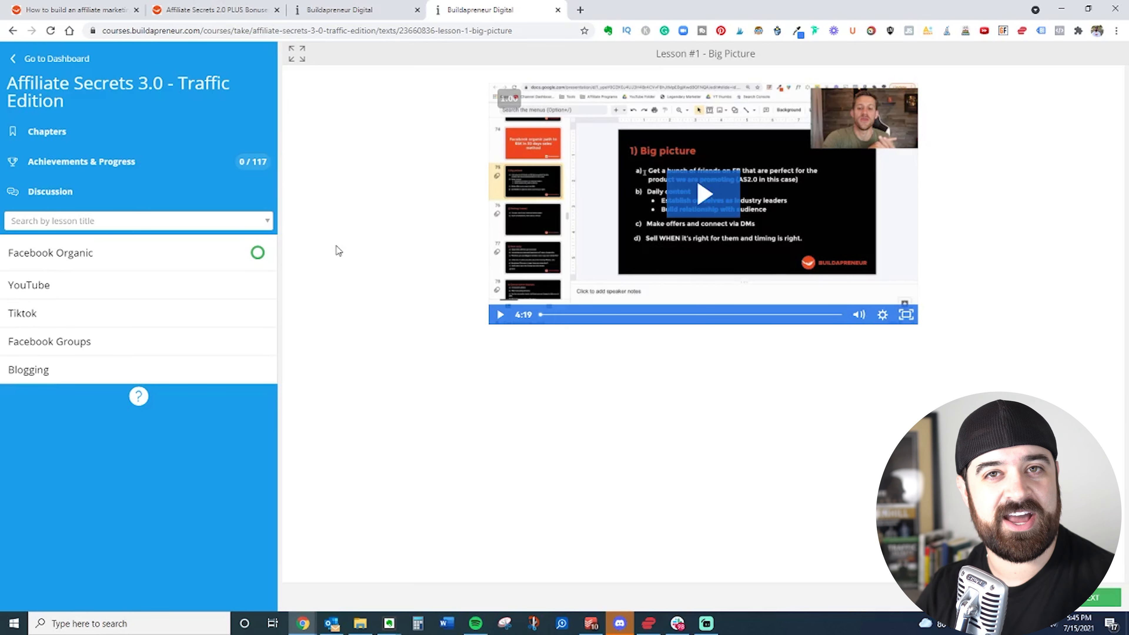
pyautogui.moveTo(268, 245)
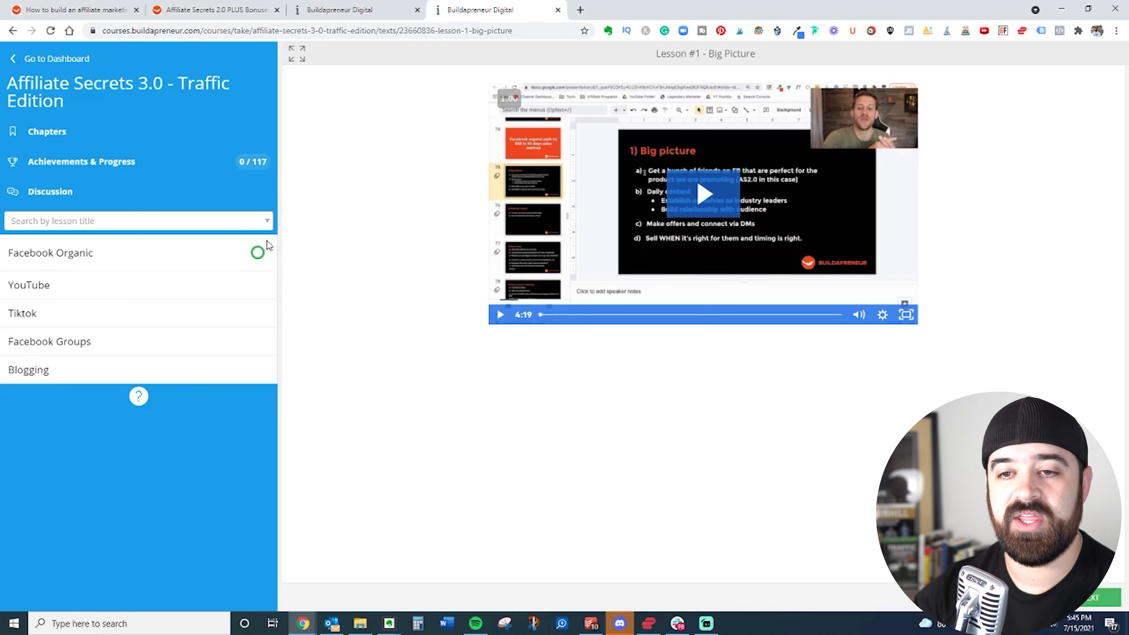
pyautogui.click(50, 252)
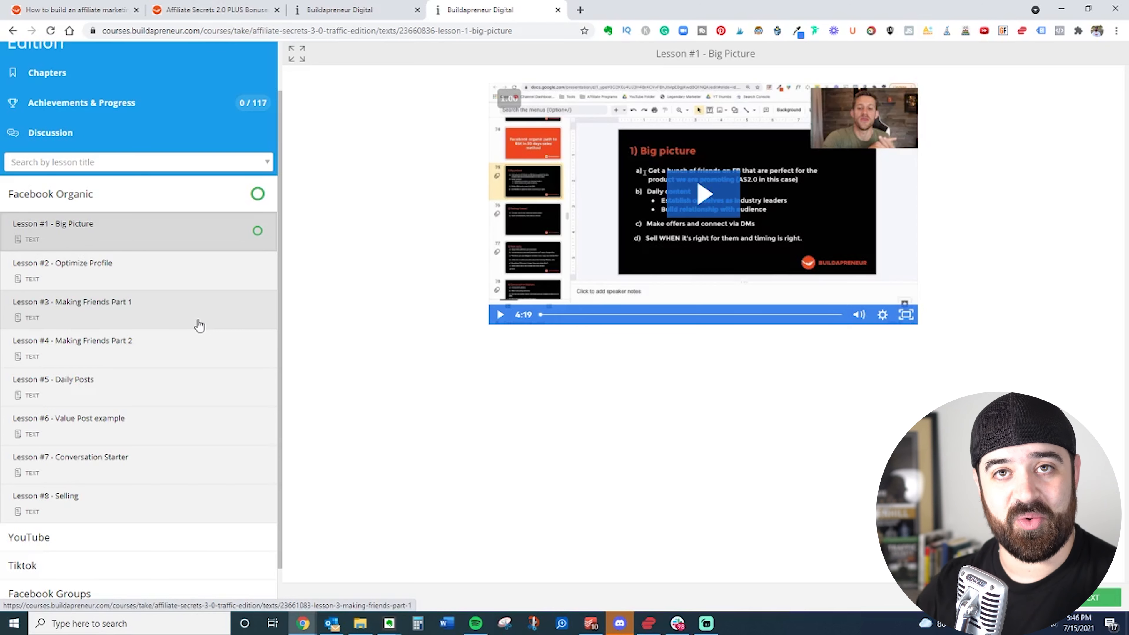
pyautogui.moveTo(105, 190)
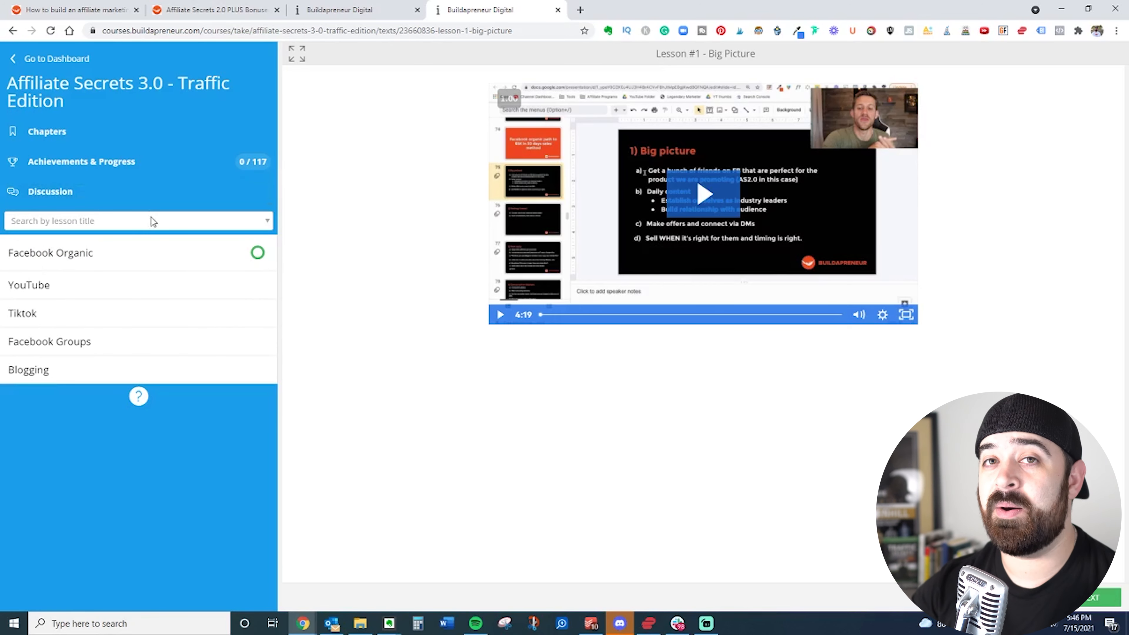
pyautogui.moveTo(120, 286)
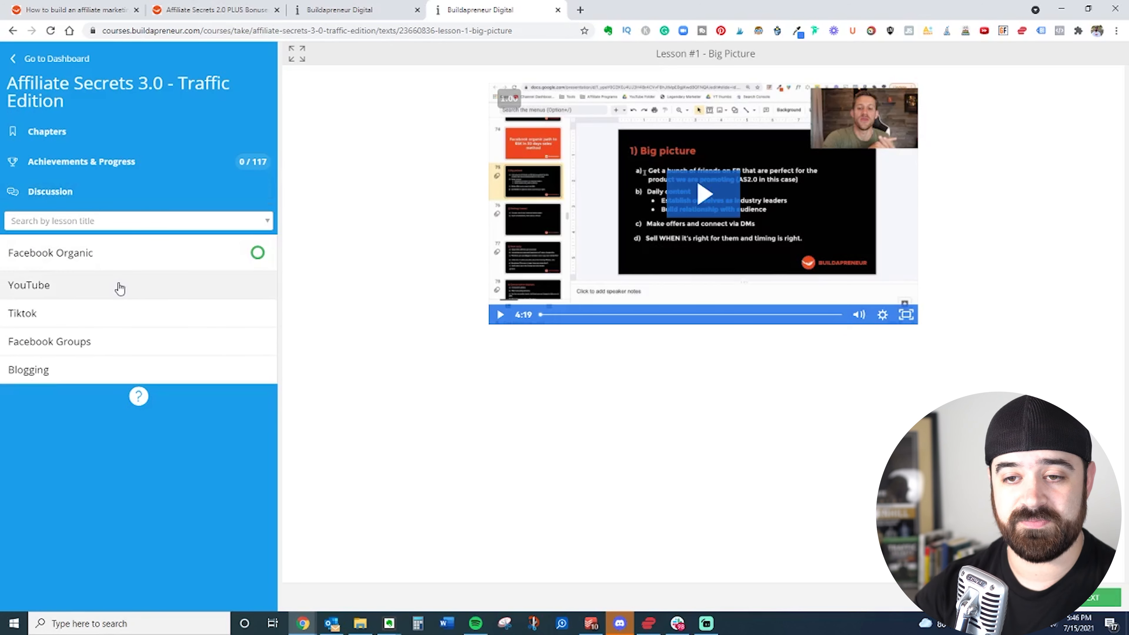
pyautogui.moveTo(126, 304)
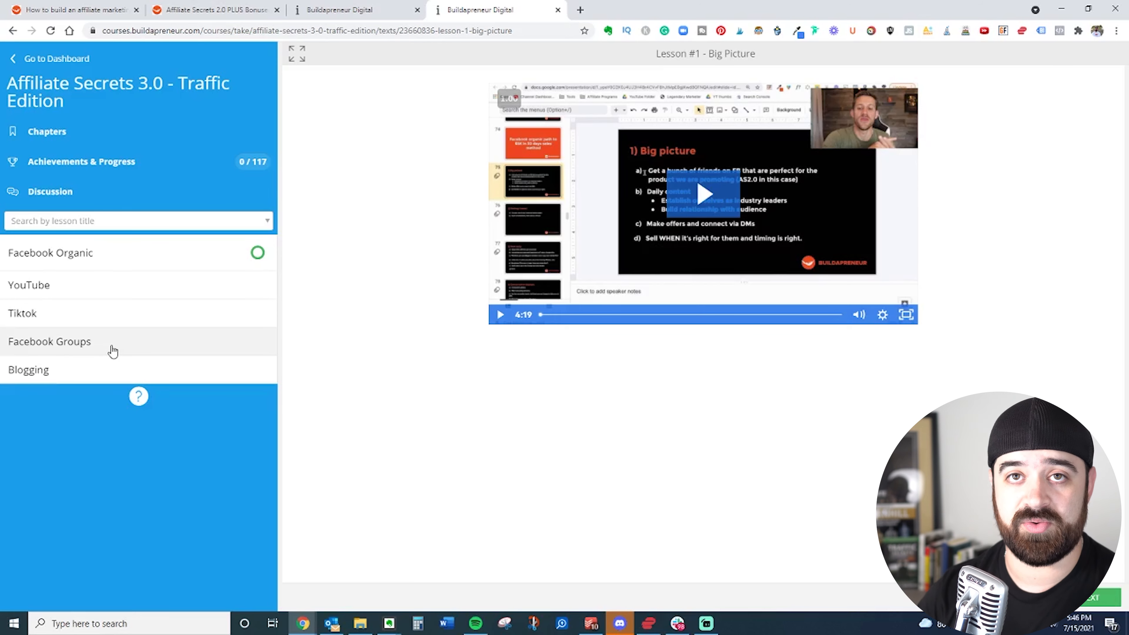
# Expand the Facebook Groups section and scroll through its lessons.
pyautogui.click(49, 341)
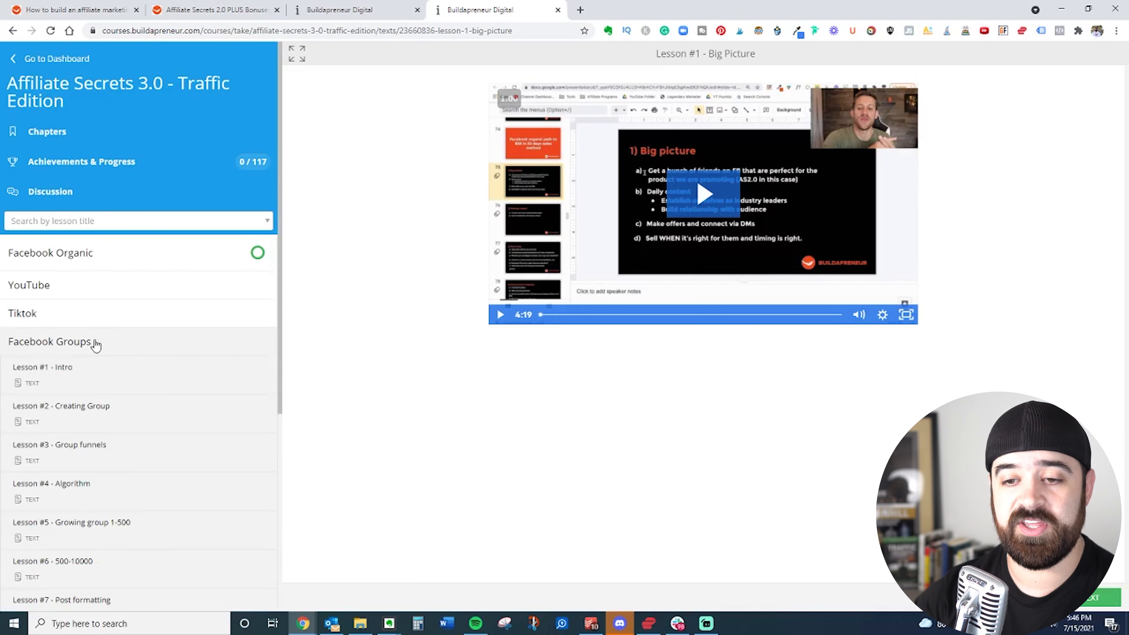
pyautogui.scroll(-3)
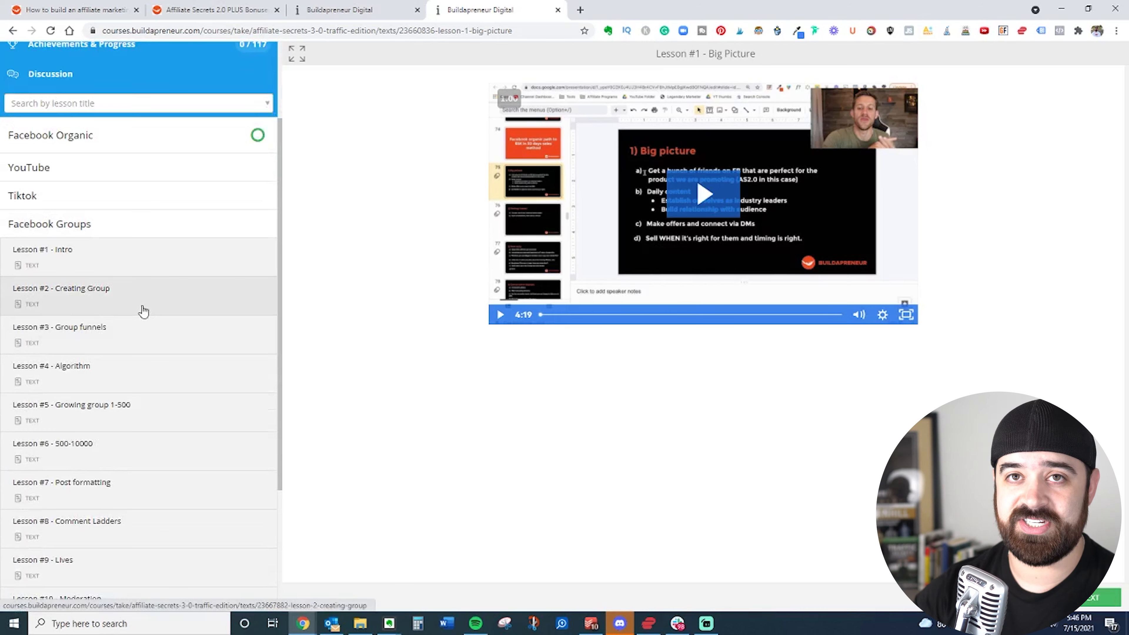
pyautogui.moveTo(134, 250)
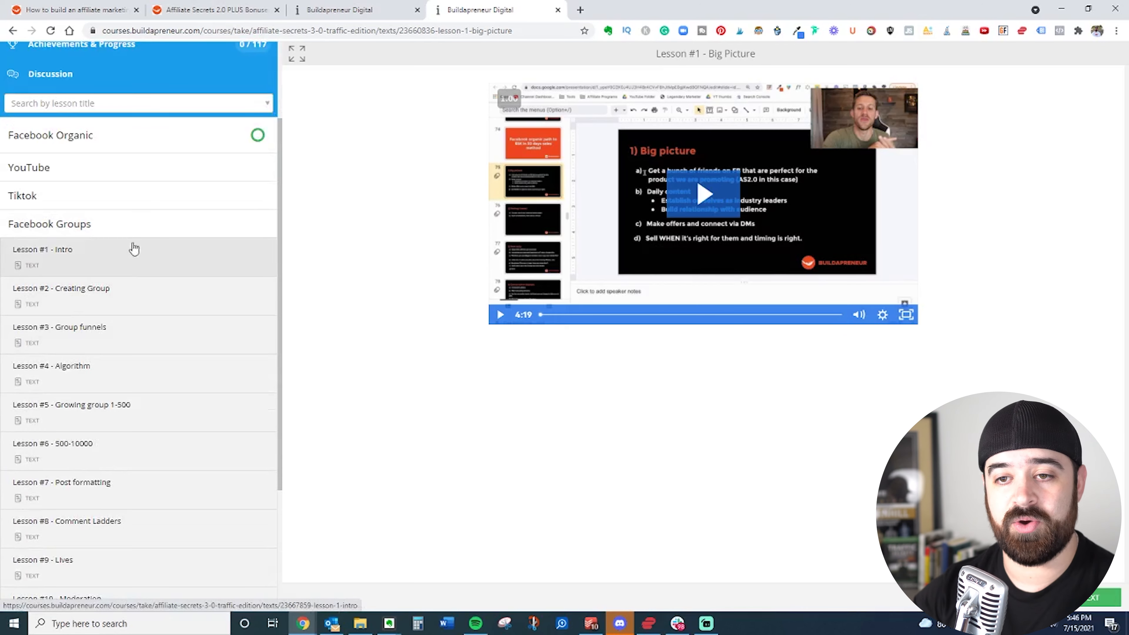
pyautogui.scroll(-3)
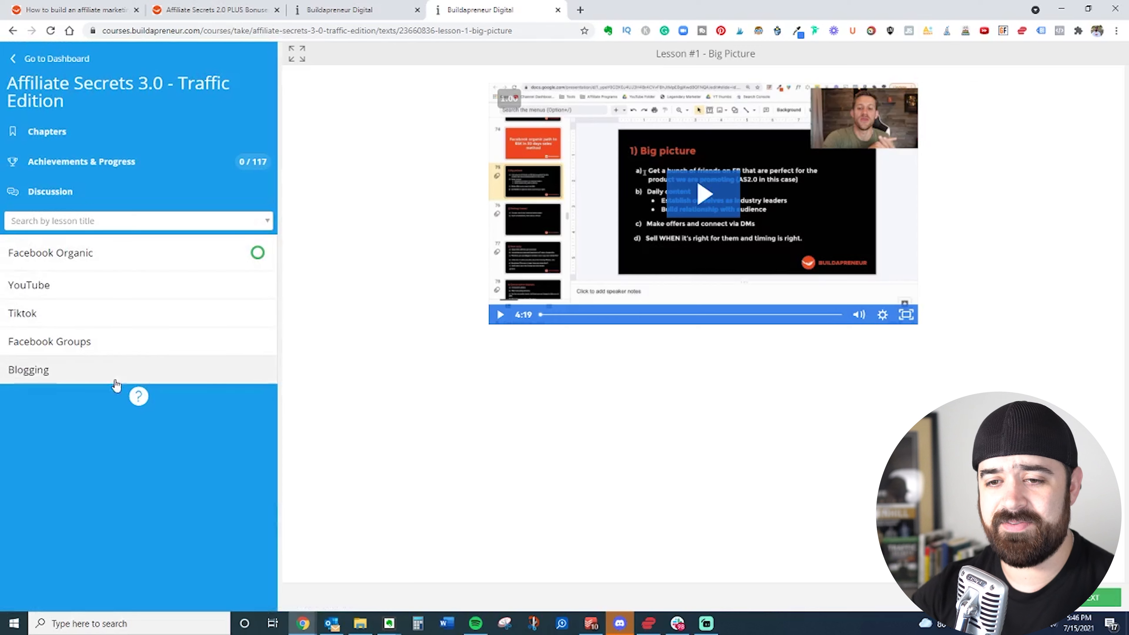
# Expand the YouTube section, scroll its lessons, then collapse it again.
pyautogui.click(29, 284)
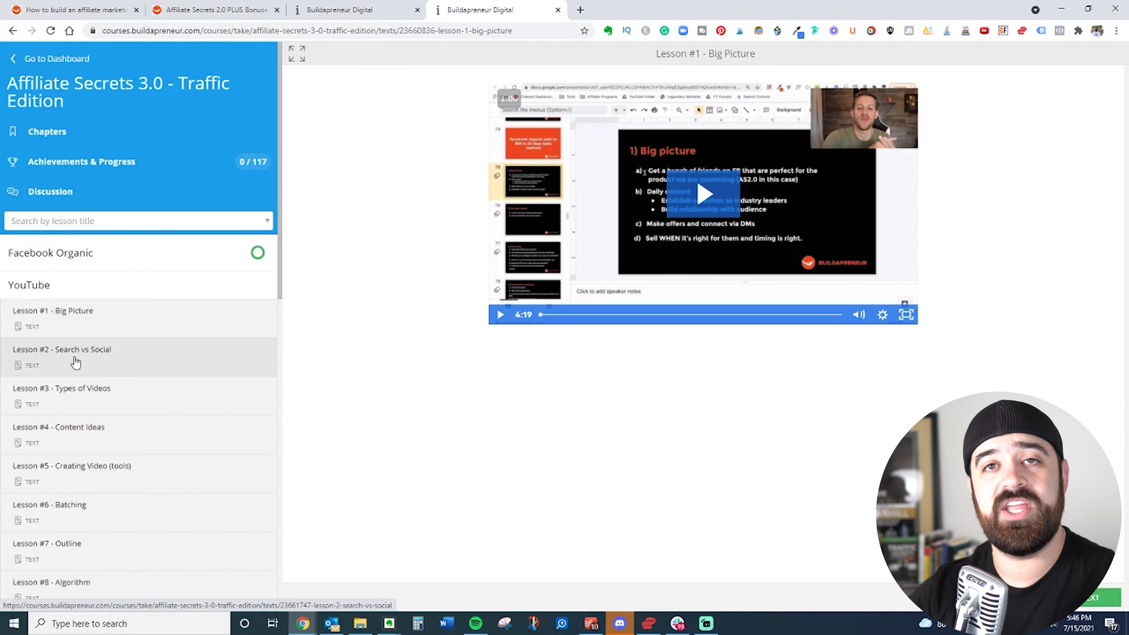
pyautogui.moveTo(110, 351)
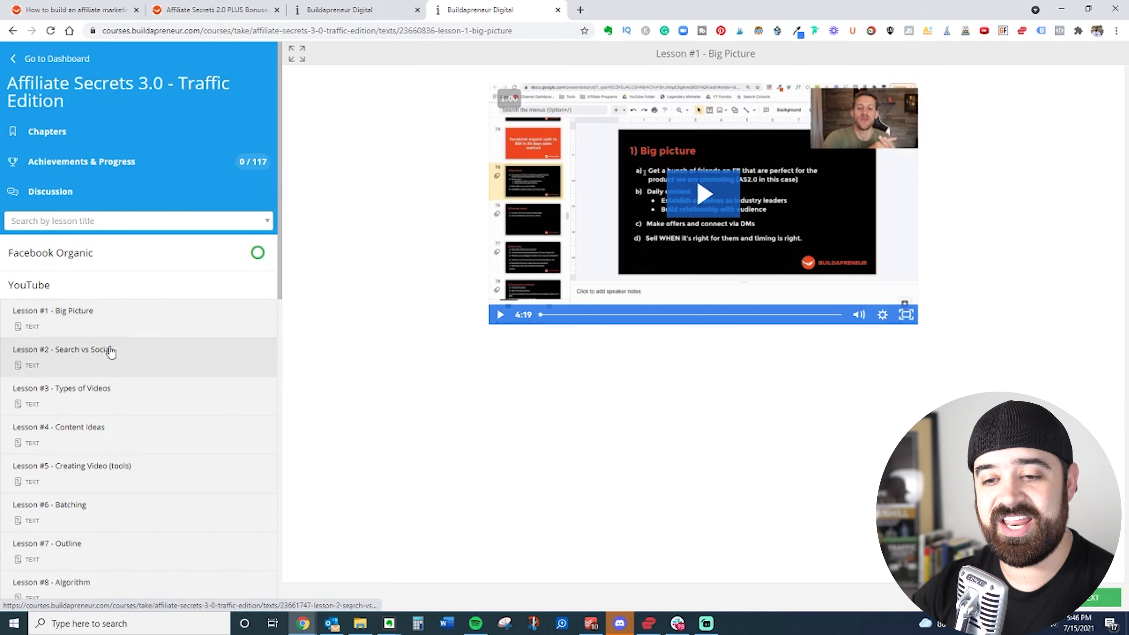
pyautogui.scroll(-3)
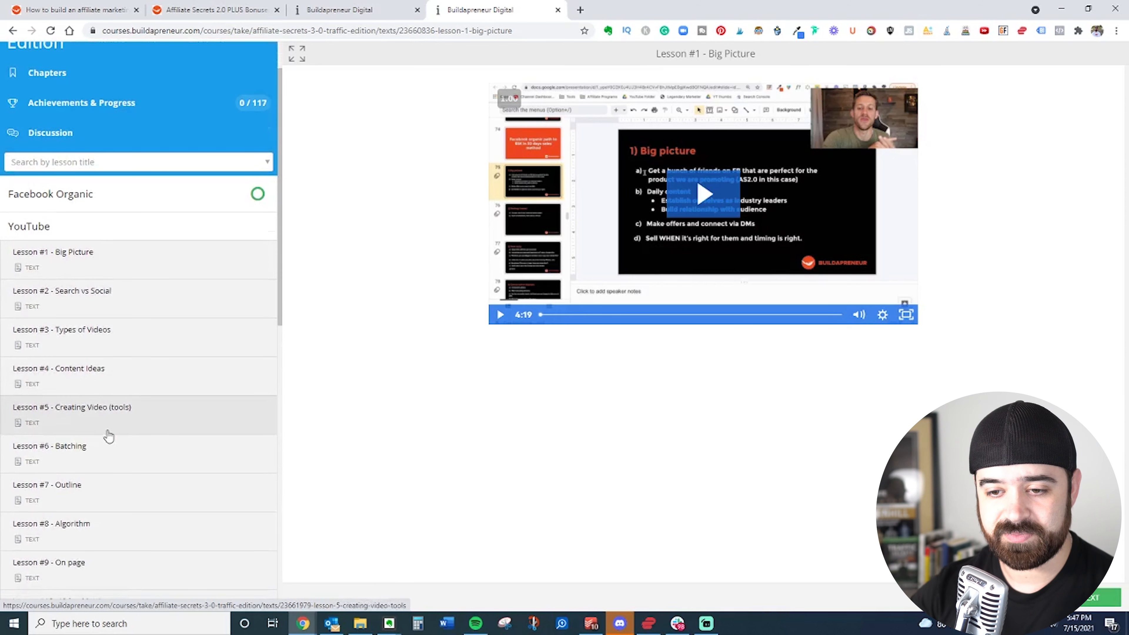
pyautogui.scroll(-3)
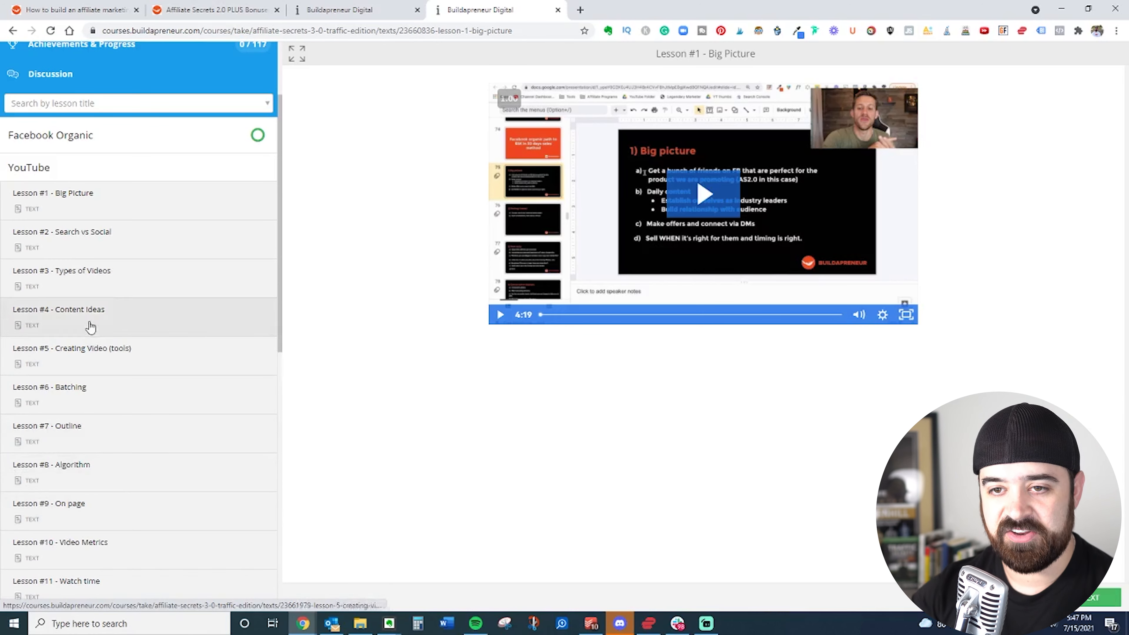
pyautogui.click(29, 167)
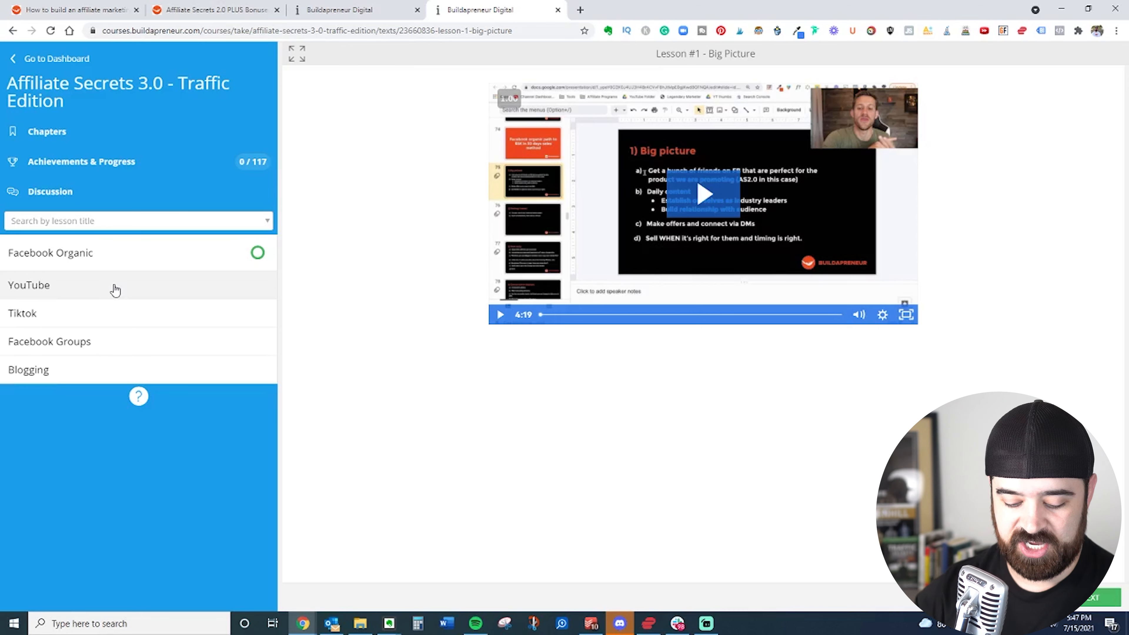
pyautogui.moveTo(118, 320)
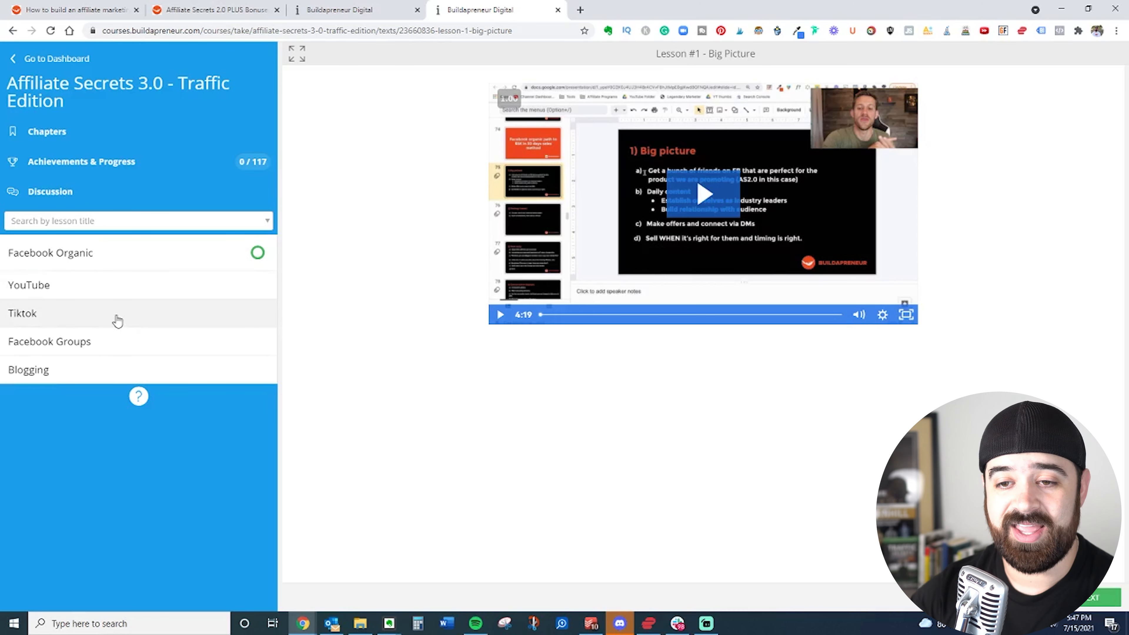
# Expand the Tiktok section's lessons and collapse them again.
pyautogui.click(23, 312)
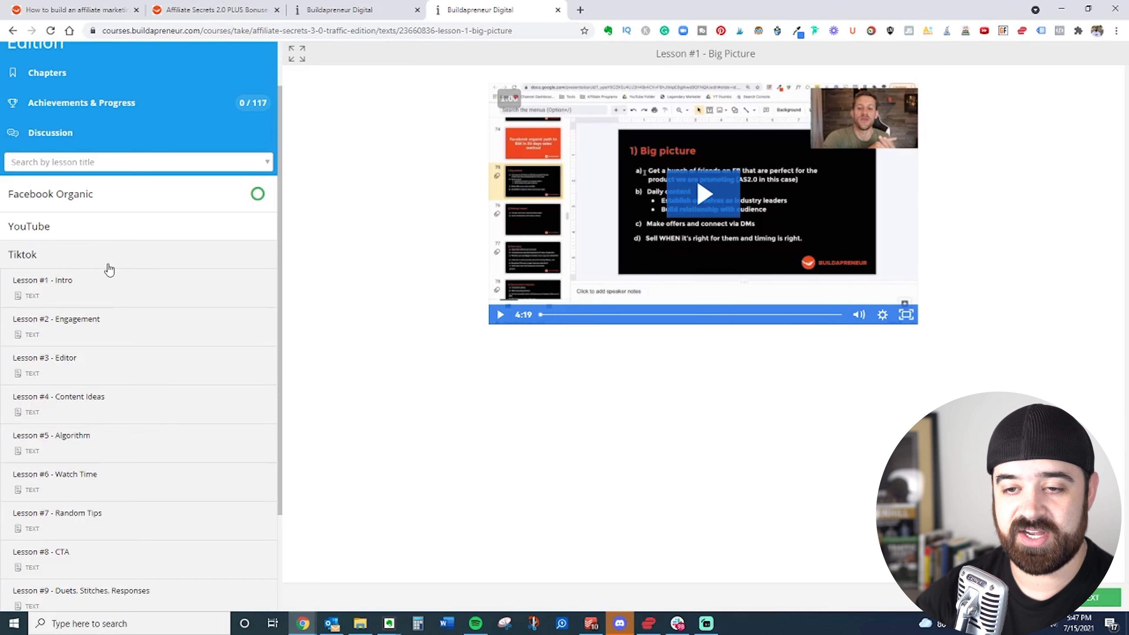
pyautogui.click(22, 254)
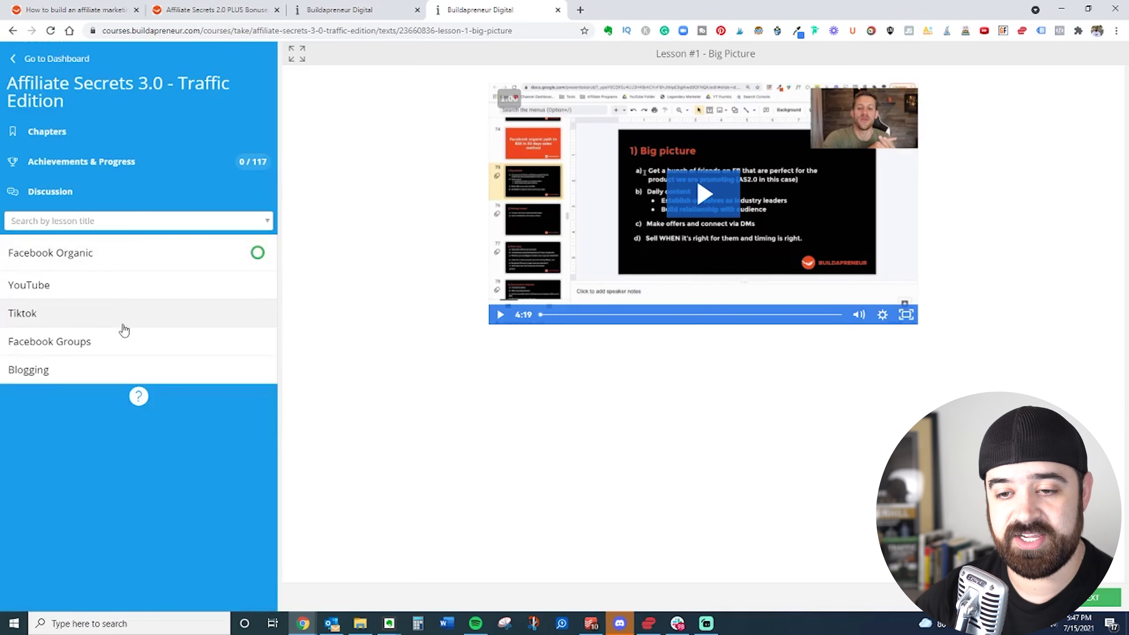
pyautogui.moveTo(57, 382)
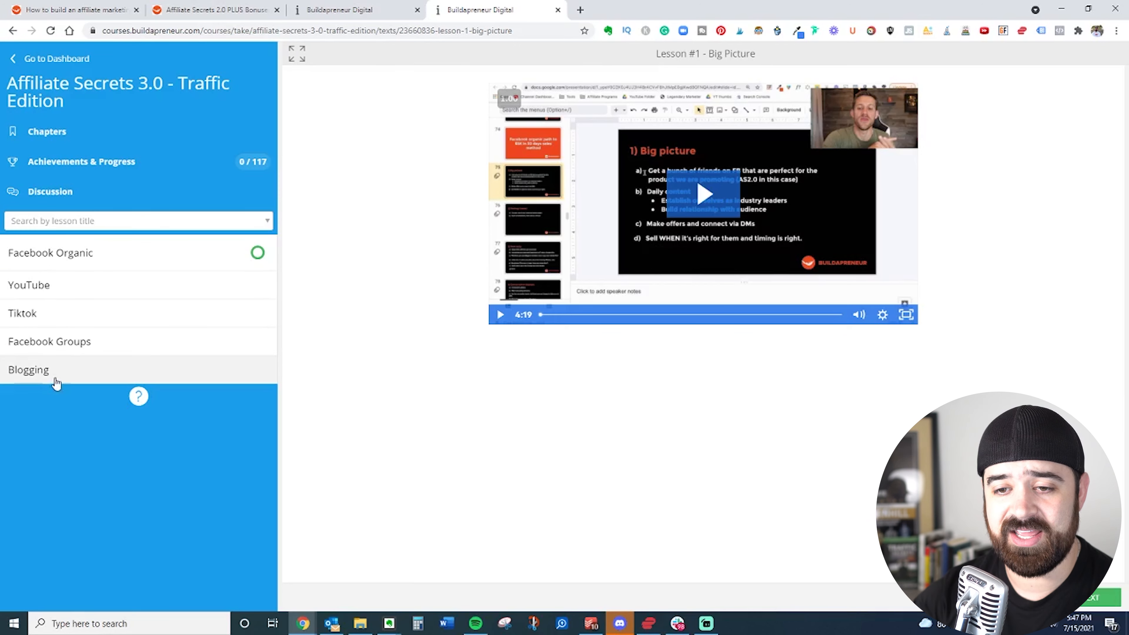
pyautogui.click(29, 370)
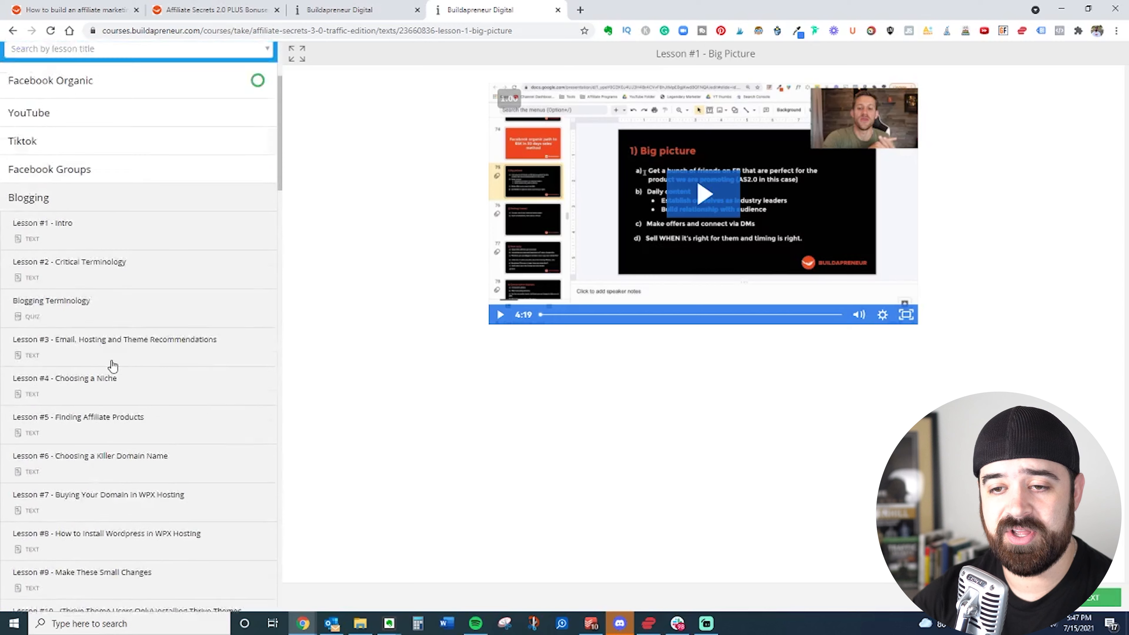
pyautogui.scroll(-3)
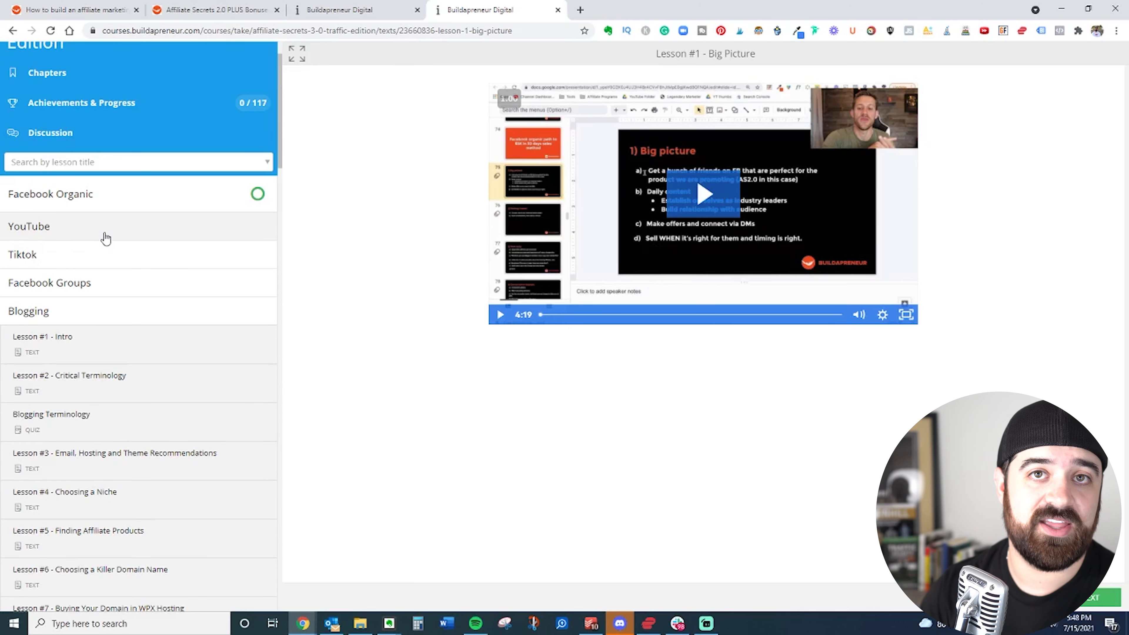
pyautogui.moveTo(132, 315)
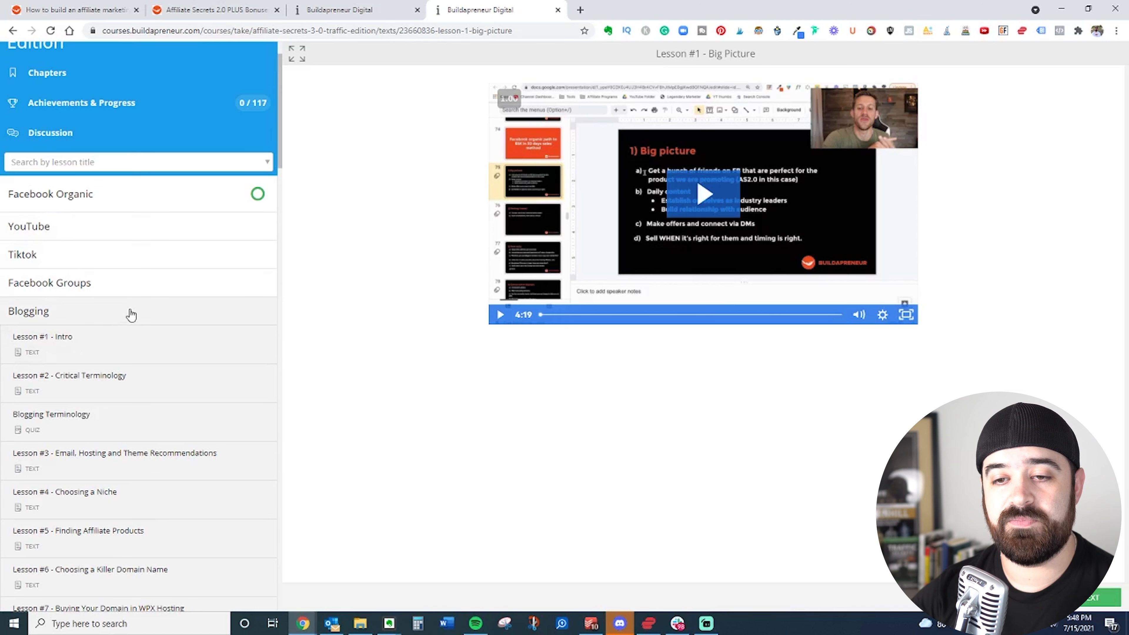
pyautogui.moveTo(134, 342)
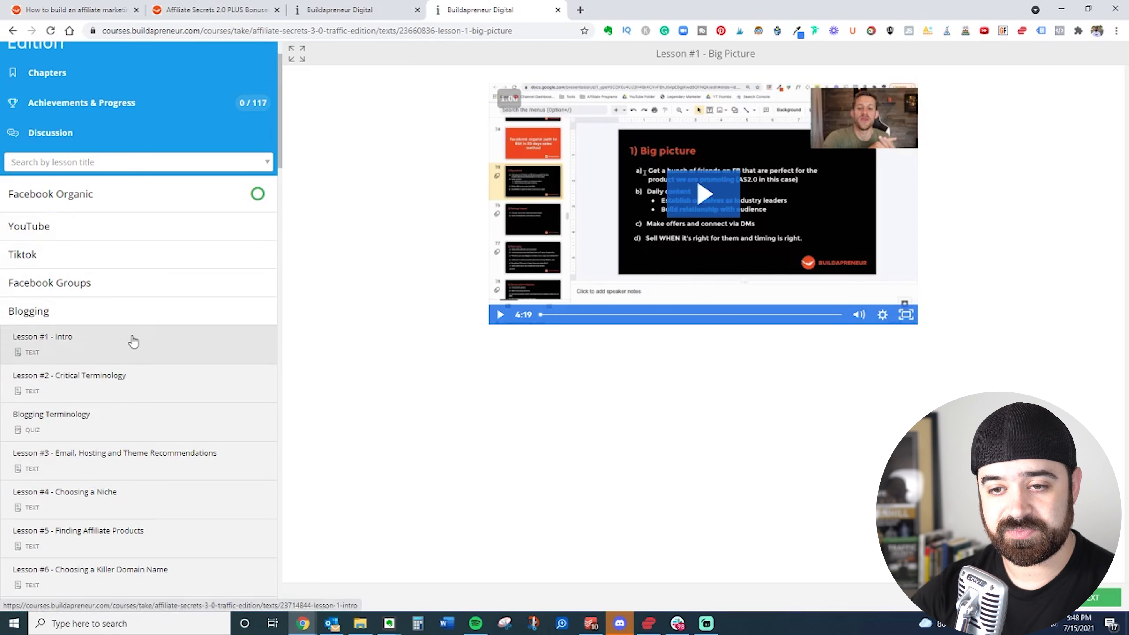
pyautogui.moveTo(113, 312)
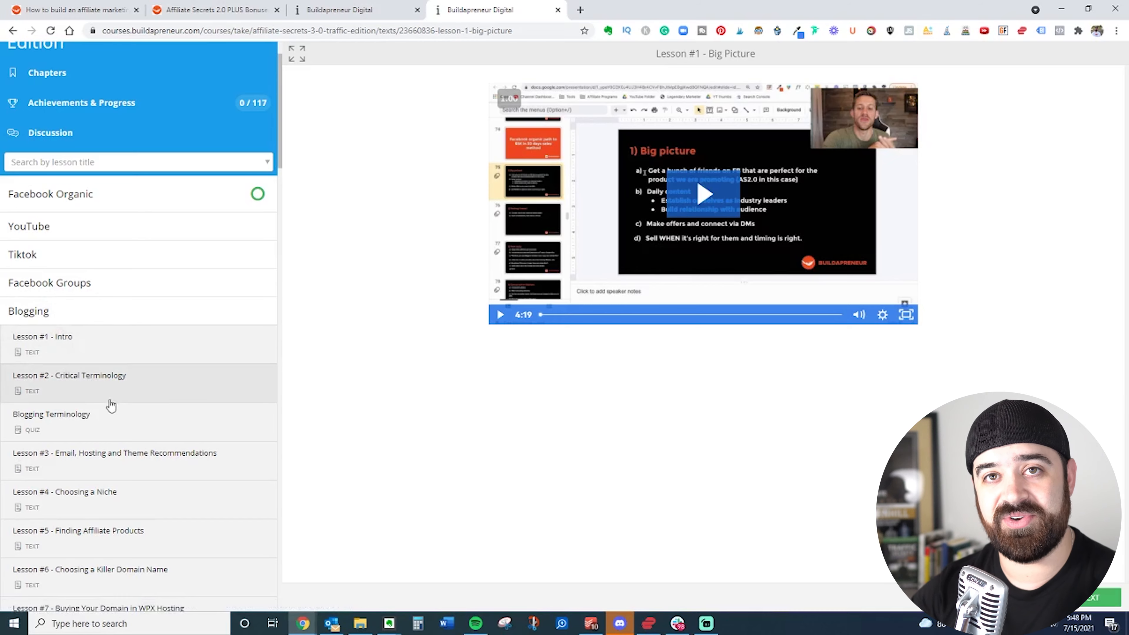
pyautogui.scroll(-3)
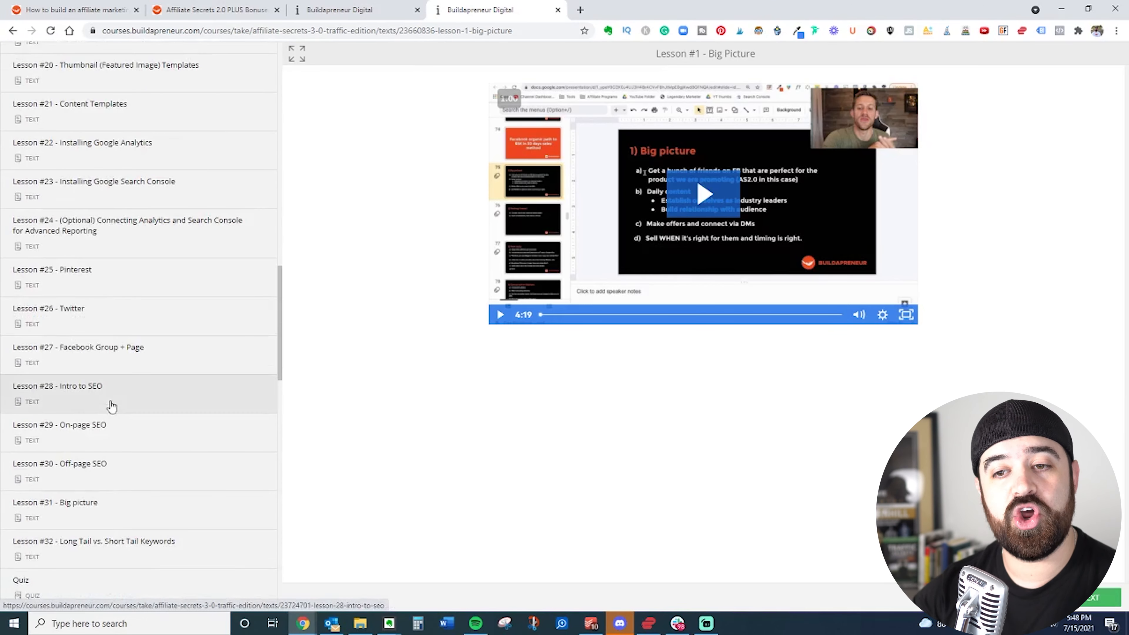
pyautogui.scroll(-3)
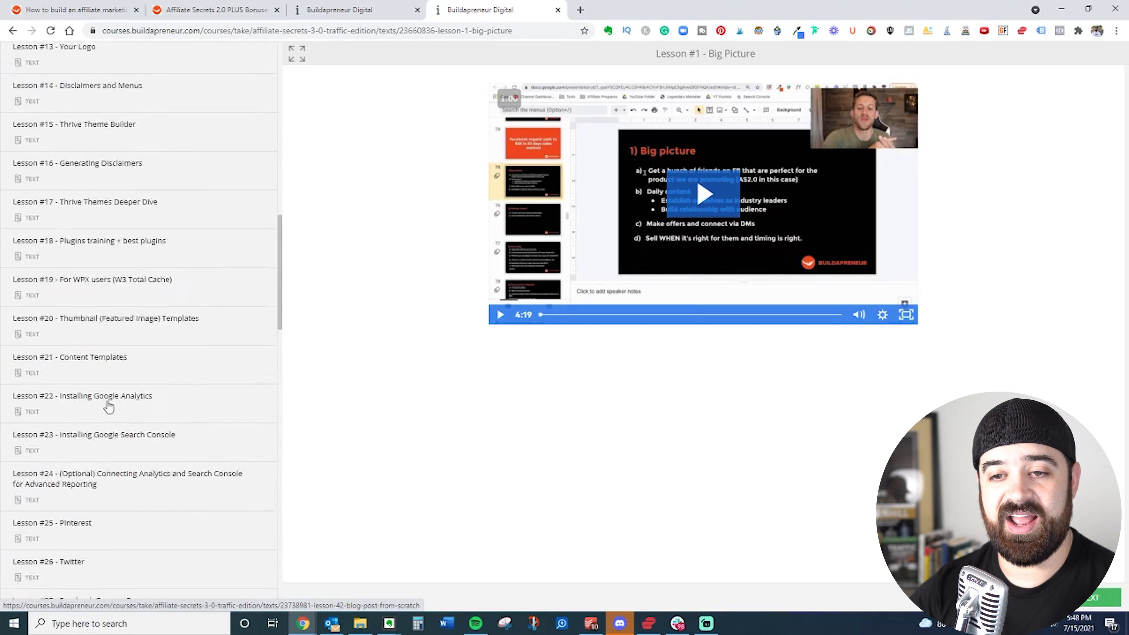
pyautogui.scroll(-3)
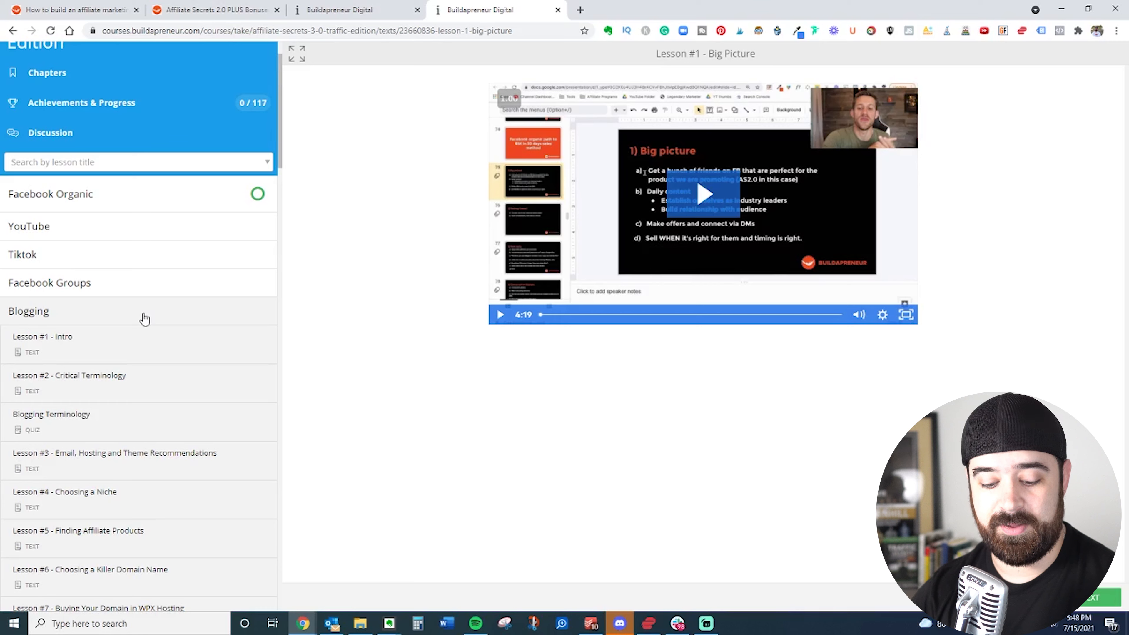
pyautogui.moveTo(109, 317)
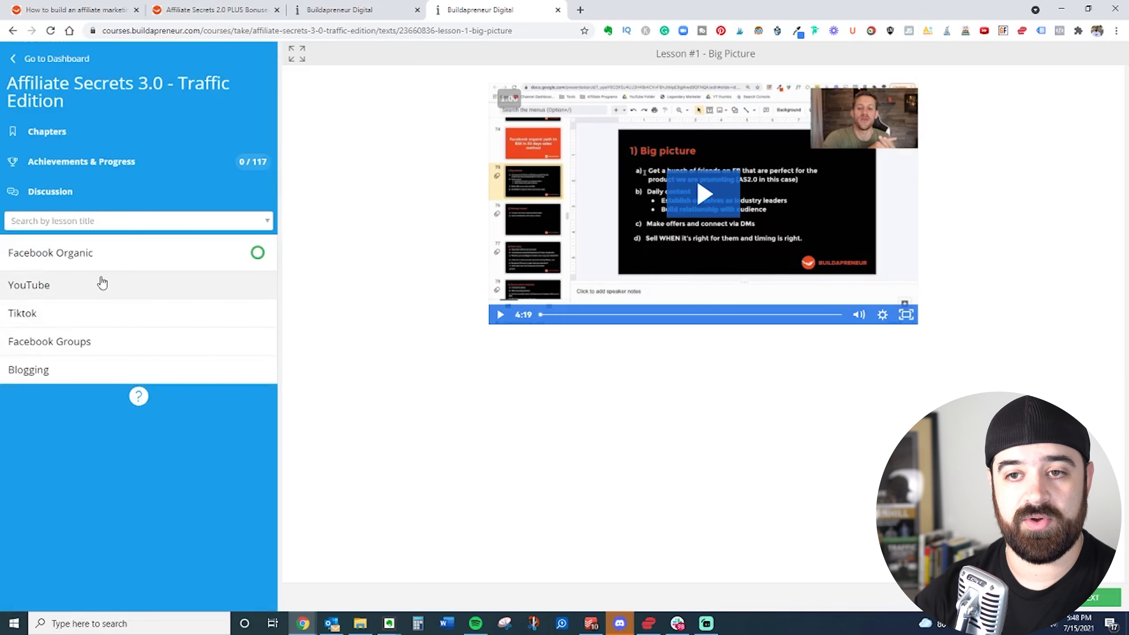
pyautogui.moveTo(356, 10)
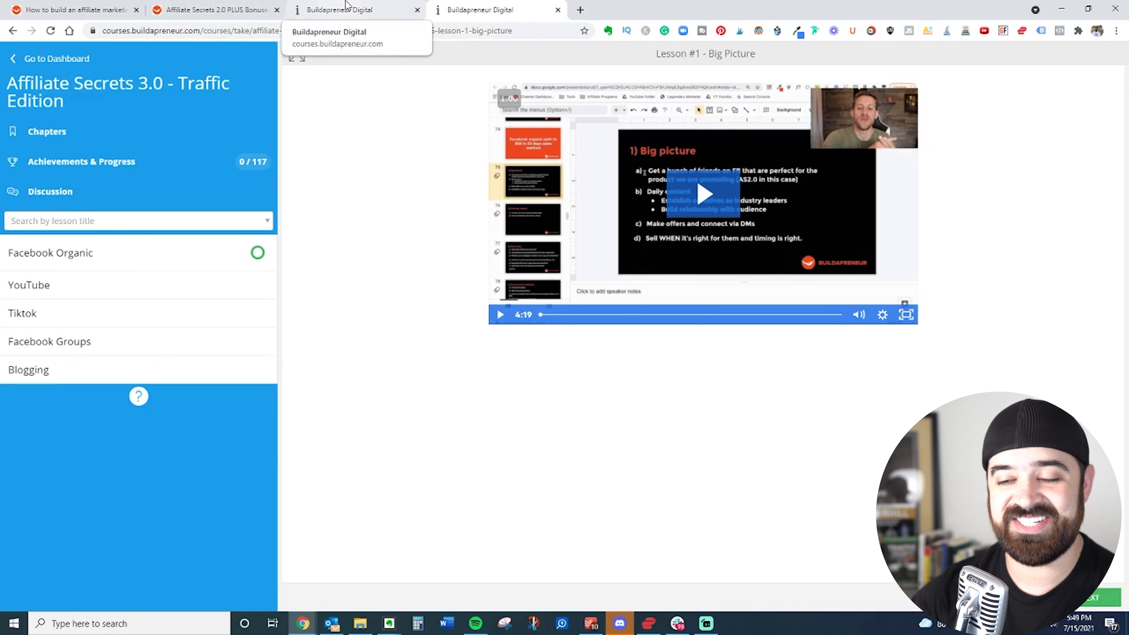
pyautogui.moveTo(170, 213)
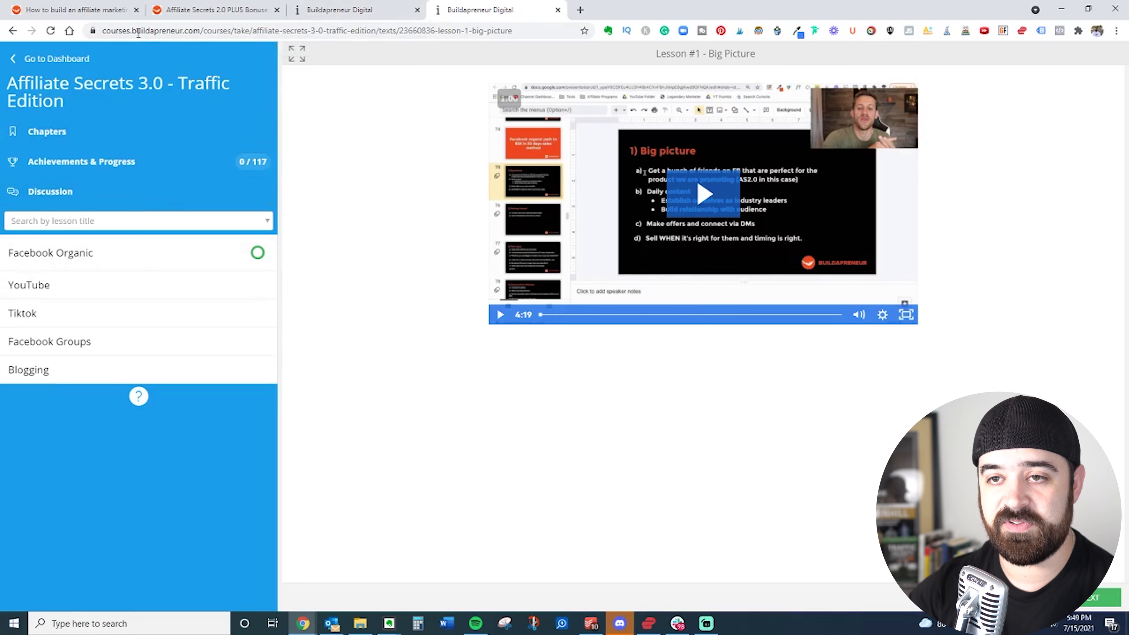
pyautogui.moveTo(216, 9)
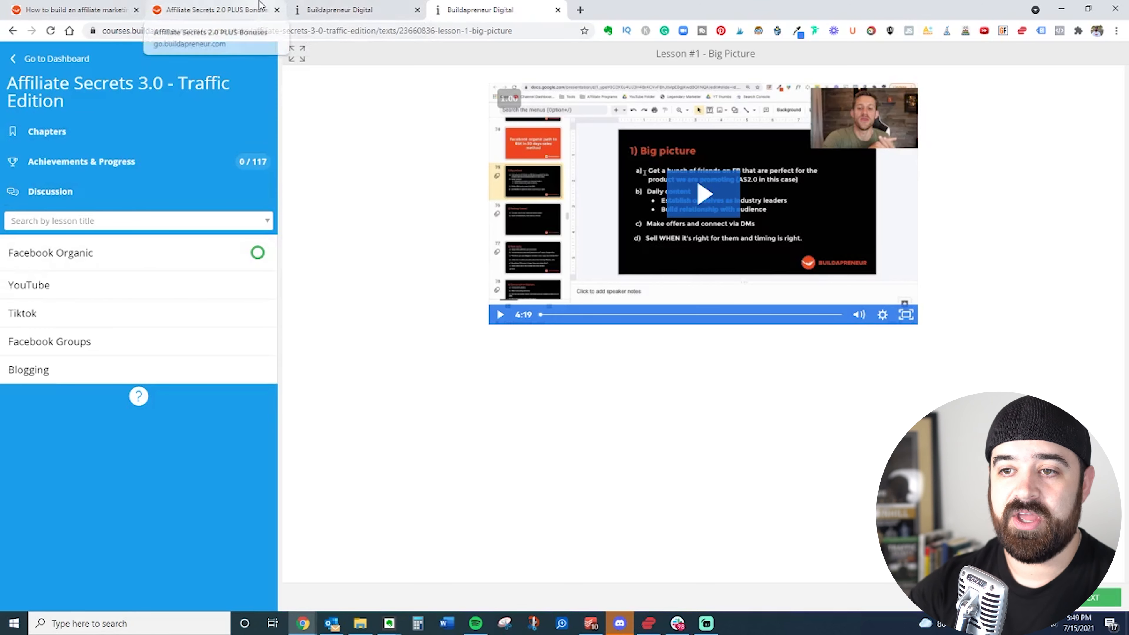
pyautogui.click(212, 9)
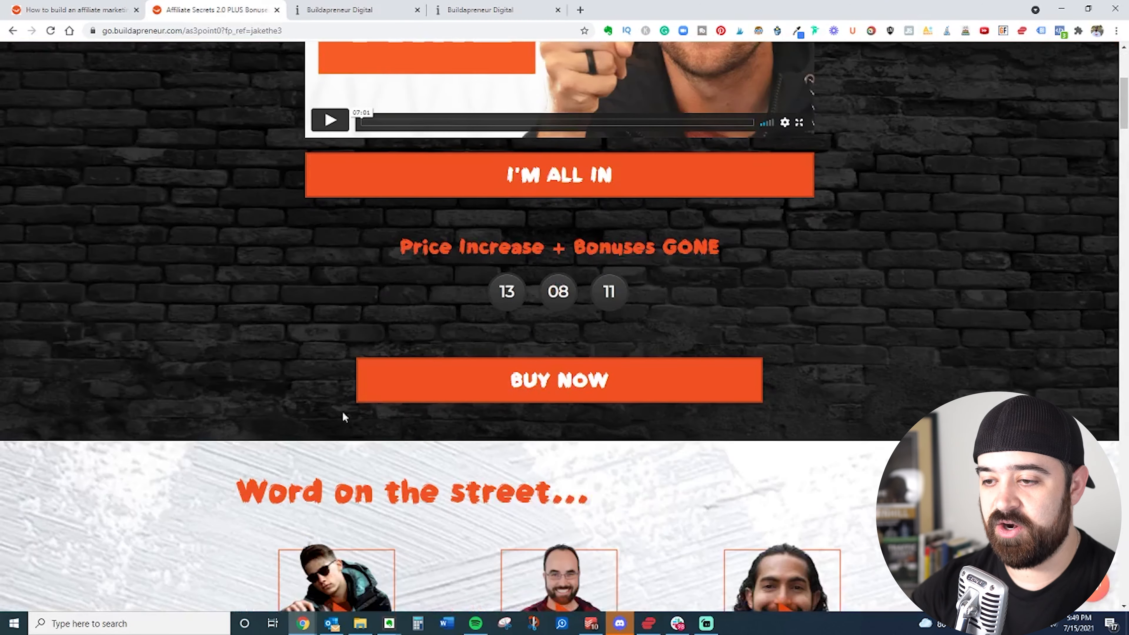
pyautogui.click(559, 381)
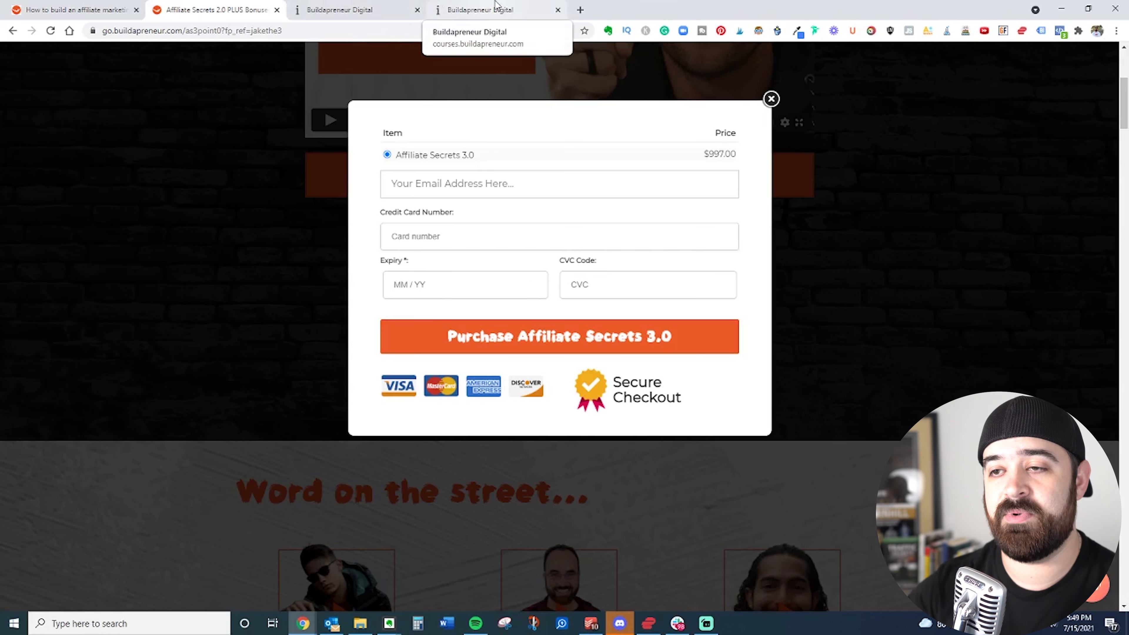
pyautogui.click(496, 9)
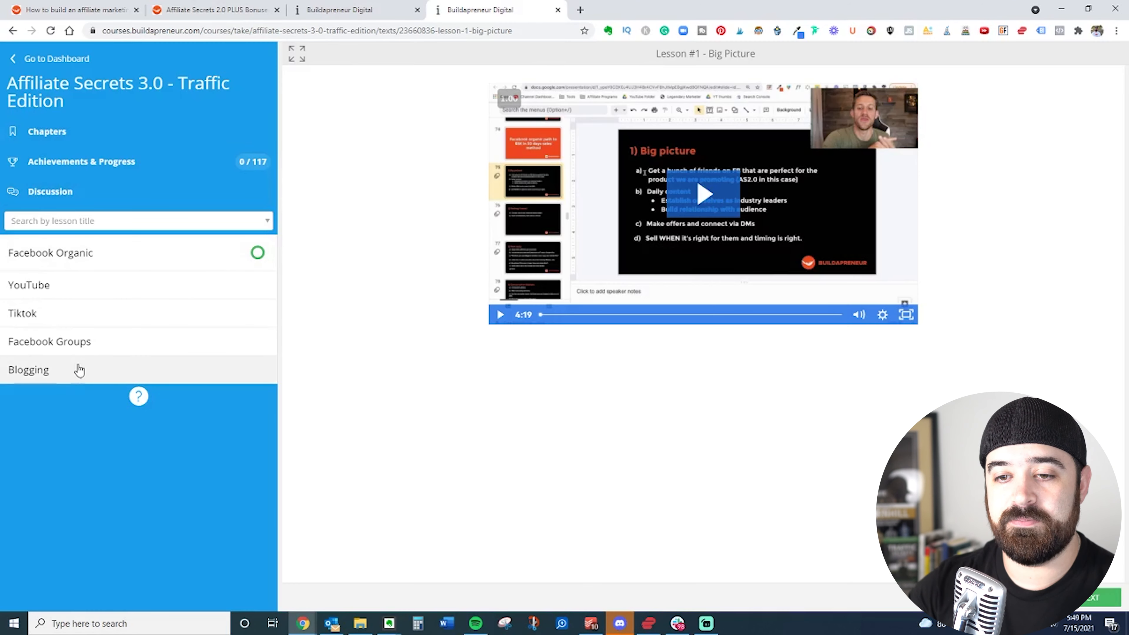
# Expand and collapse the Blogging section, then expand the YouTube lessons.
pyautogui.click(28, 369)
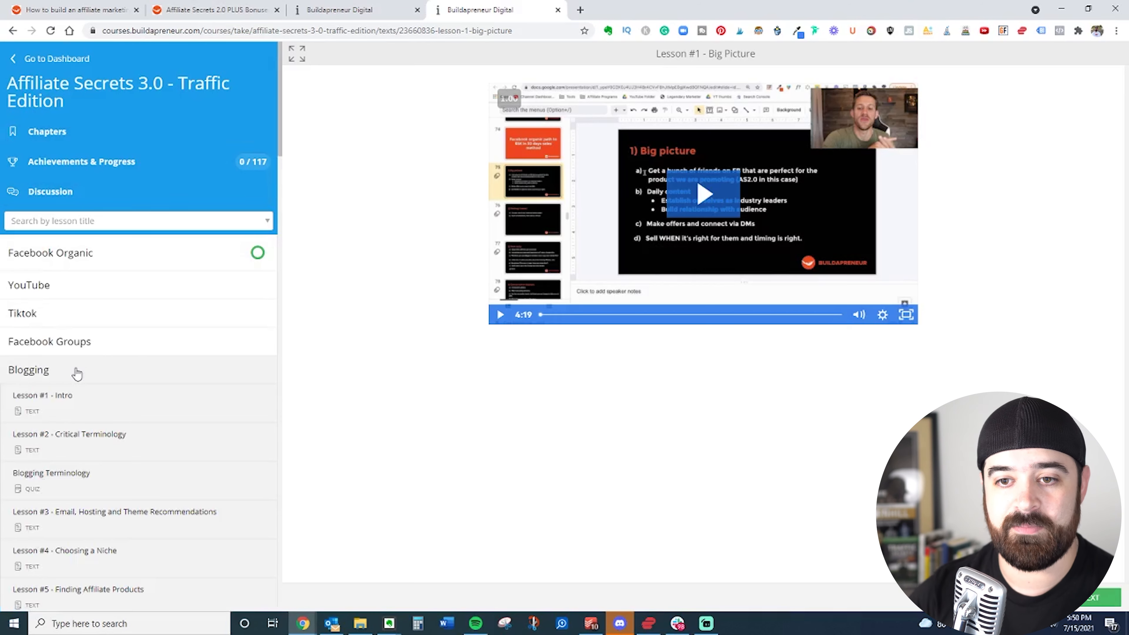
pyautogui.click(28, 369)
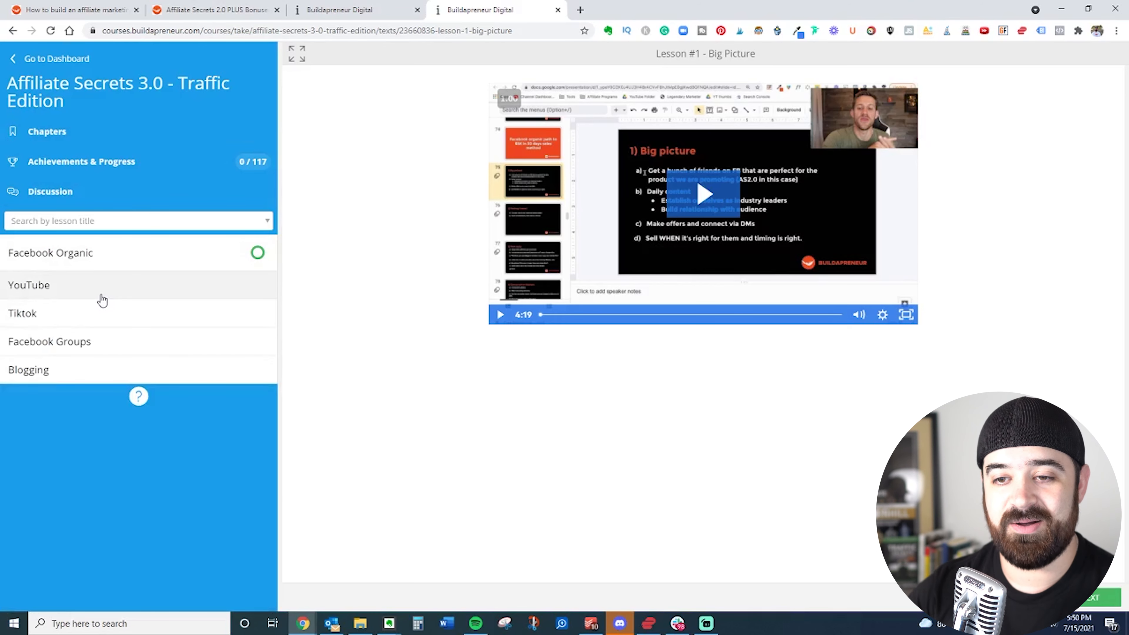
pyautogui.click(29, 284)
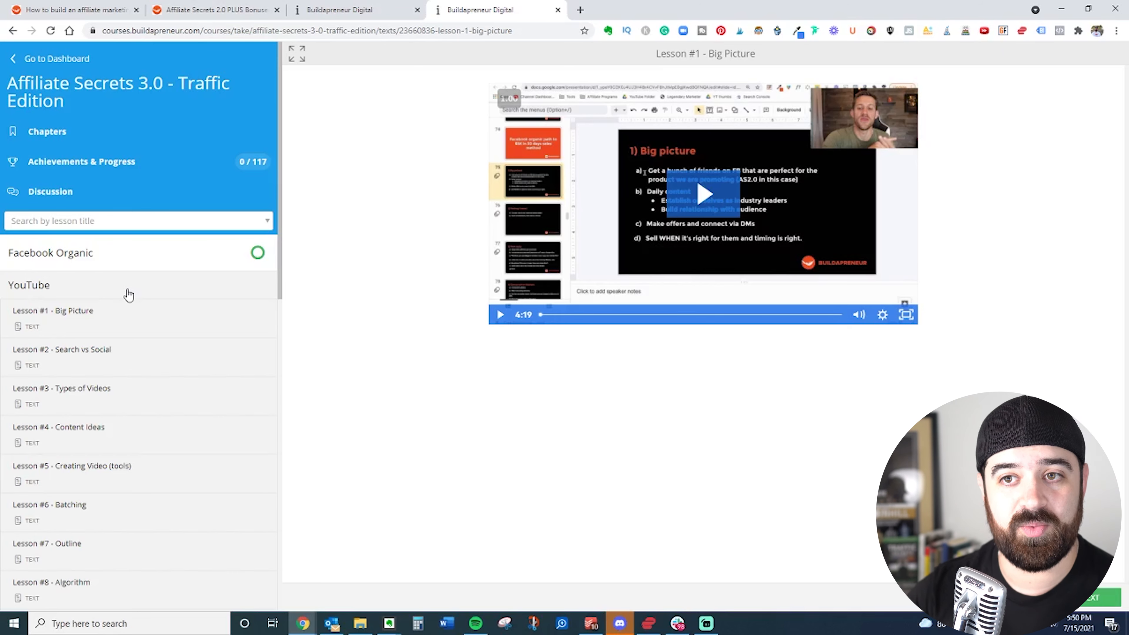
# Expand the Adwords module in the main course, then return to the $997 checkout form.
pyautogui.click(353, 10)
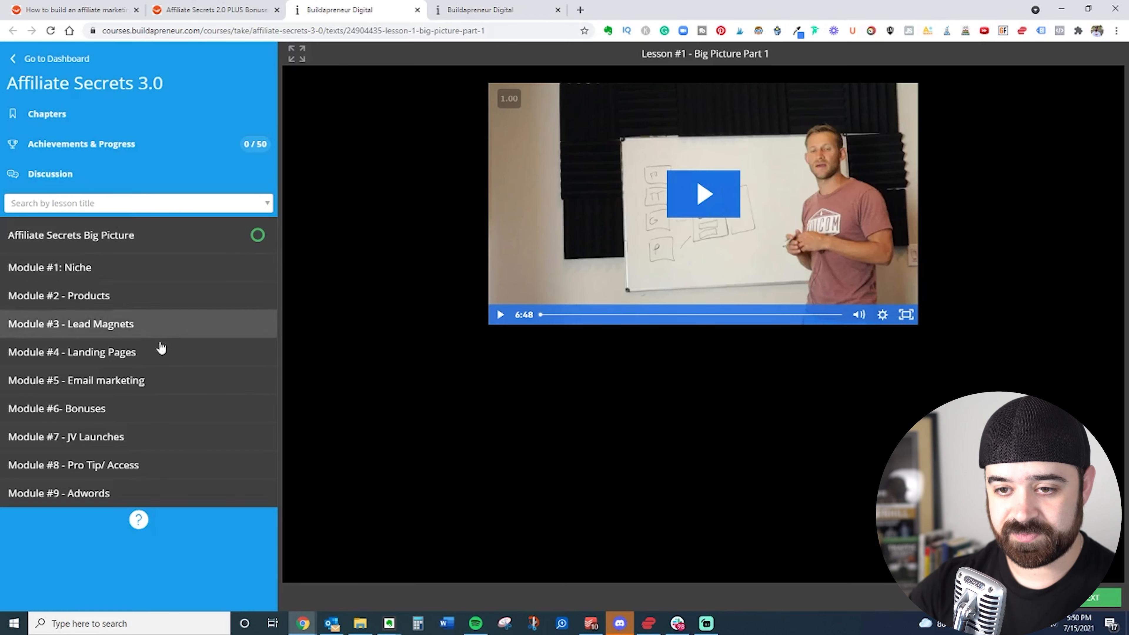
pyautogui.click(59, 493)
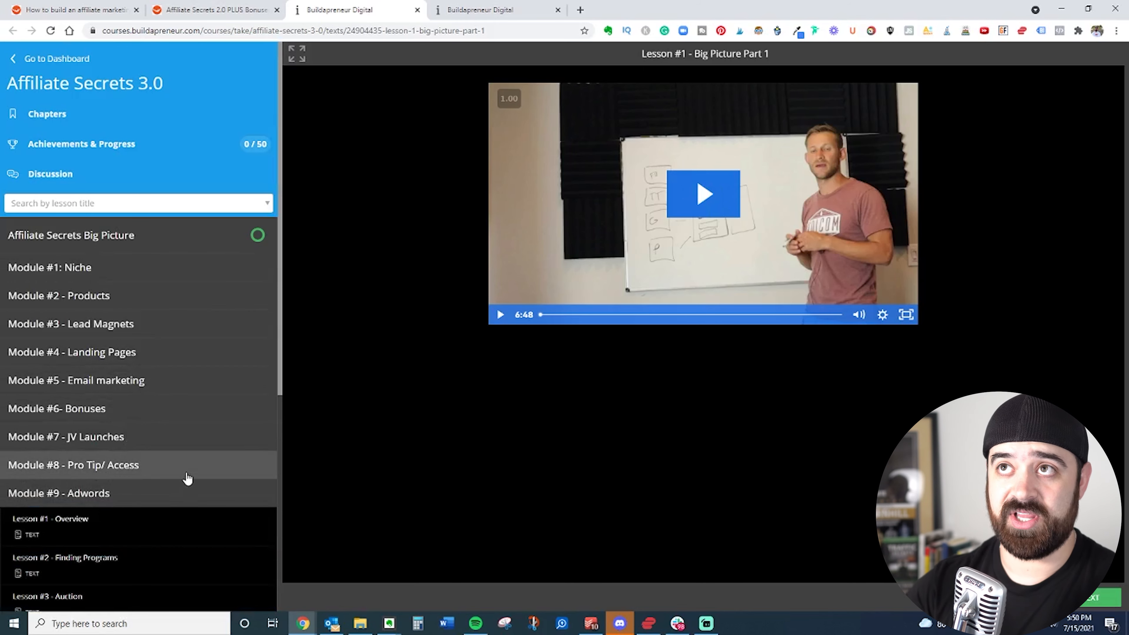
pyautogui.moveTo(144, 496)
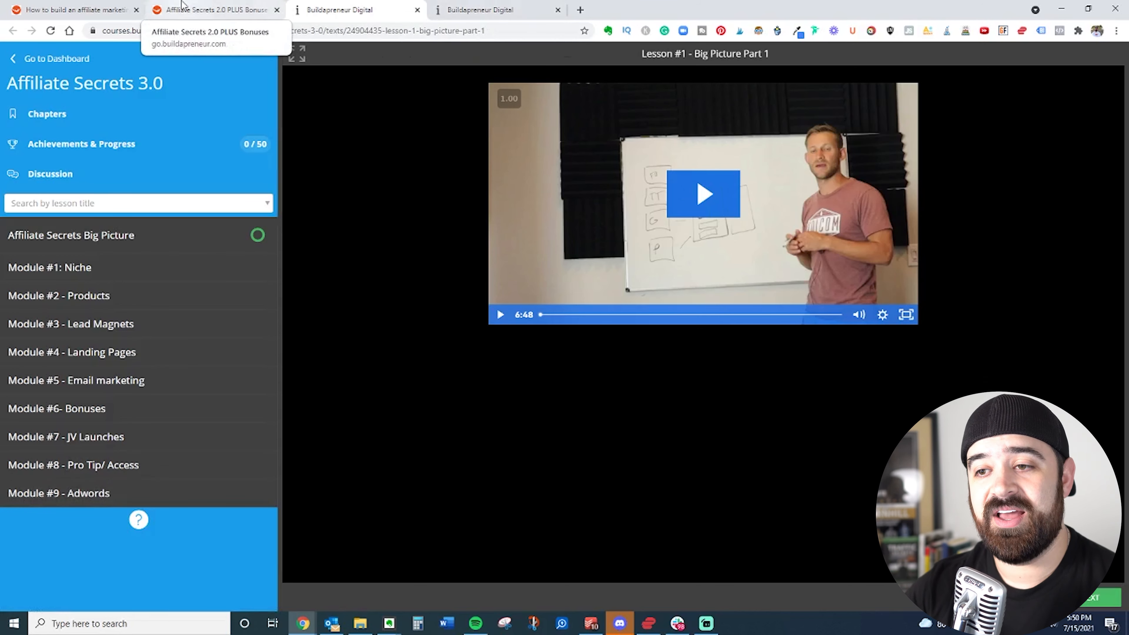
pyautogui.click(212, 9)
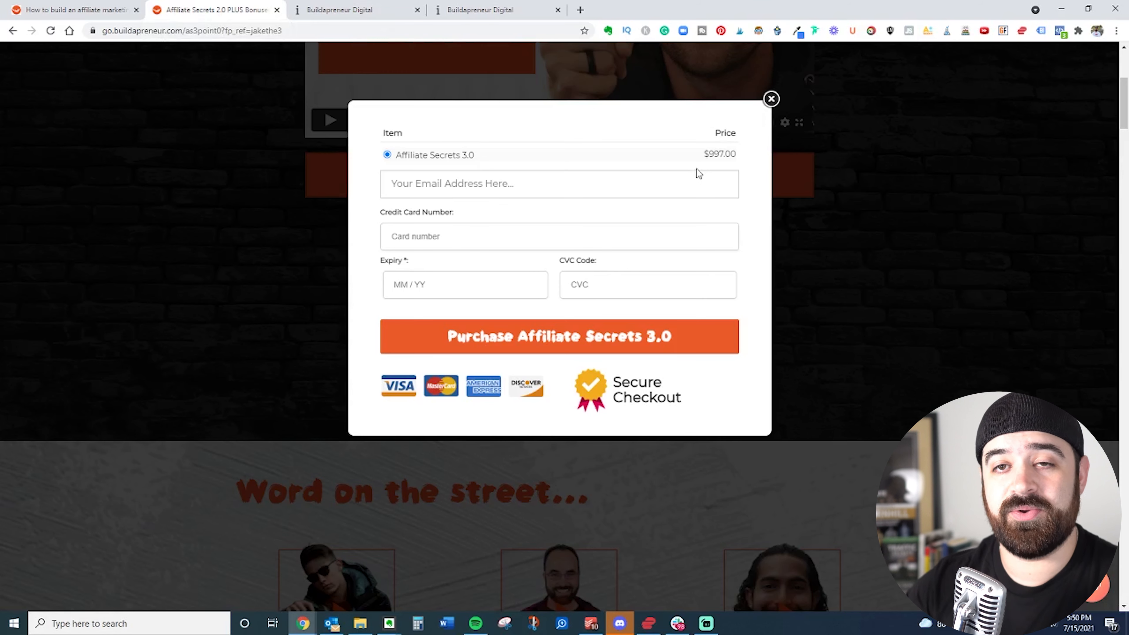